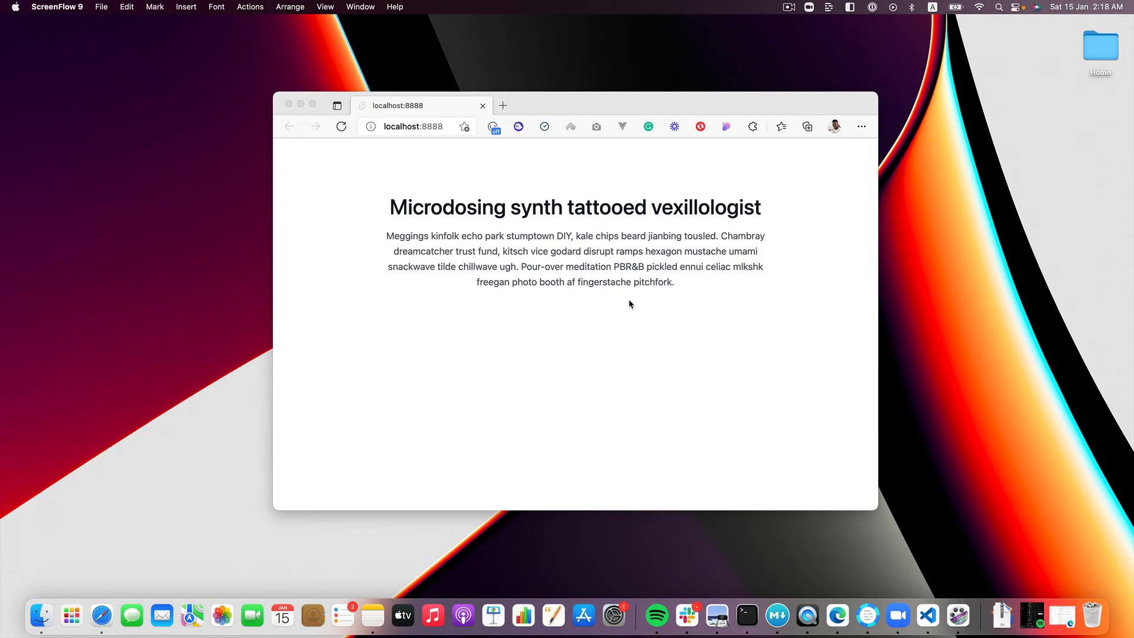
mouse_move(514, 197)
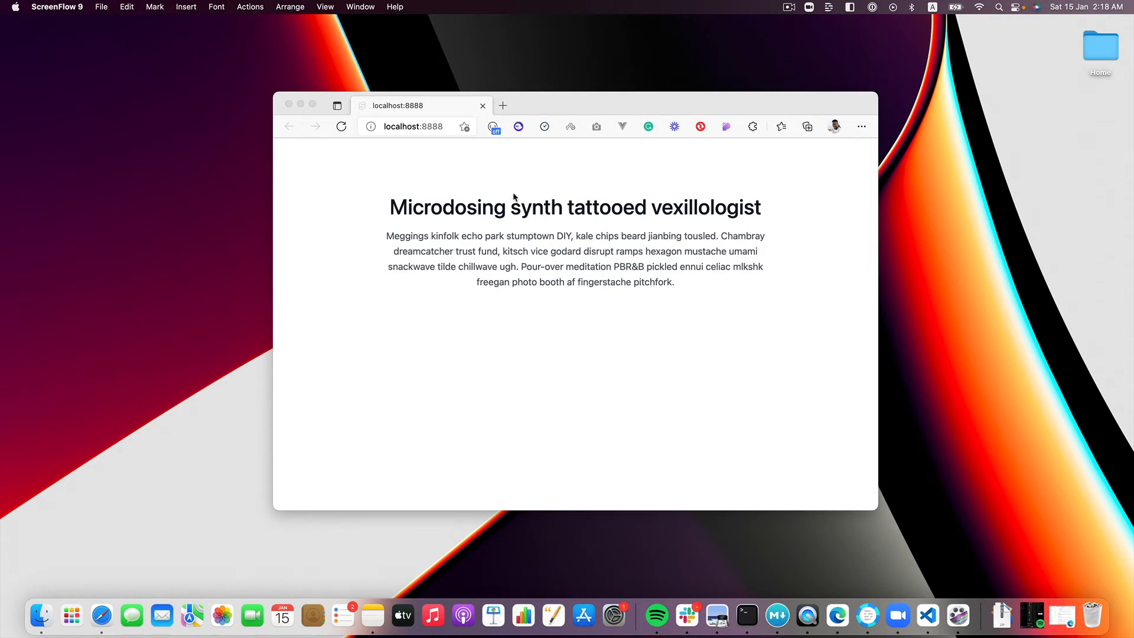
mouse_move(525, 173)
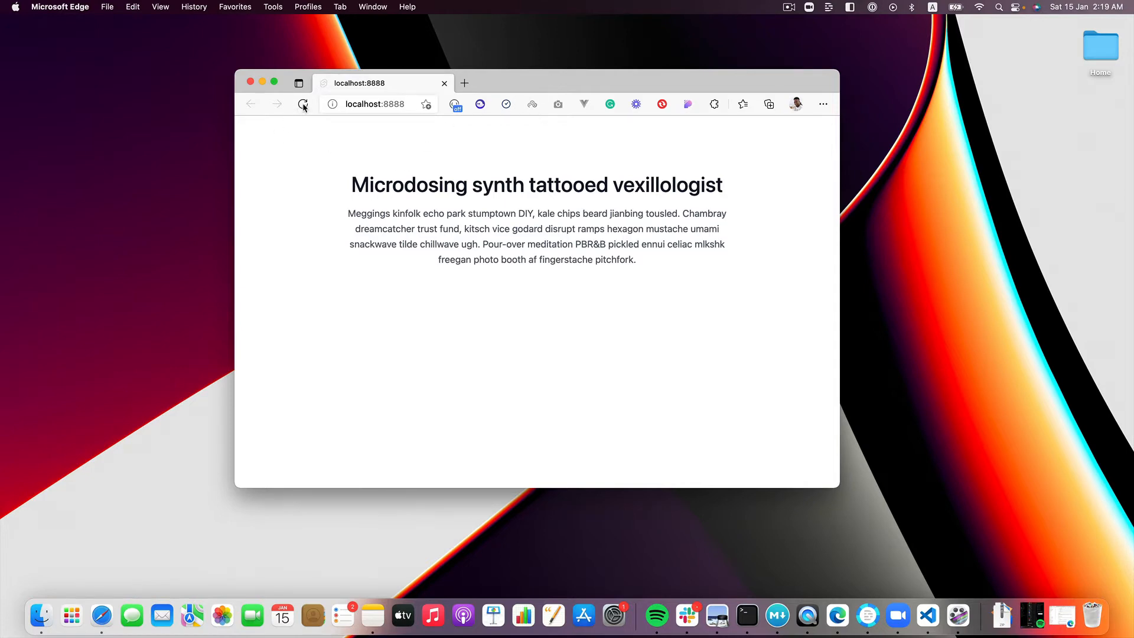
- Restart the dev server from the terminal so it reports ready on localhost:8888, then reload the page
left_click(303, 104)
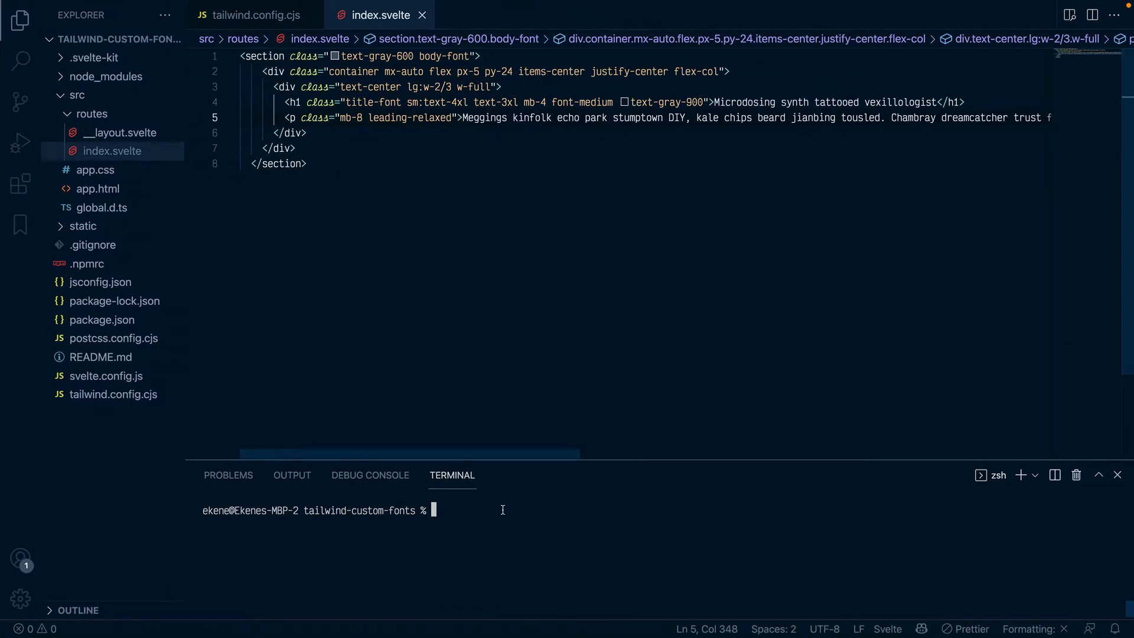
type("ntl d")
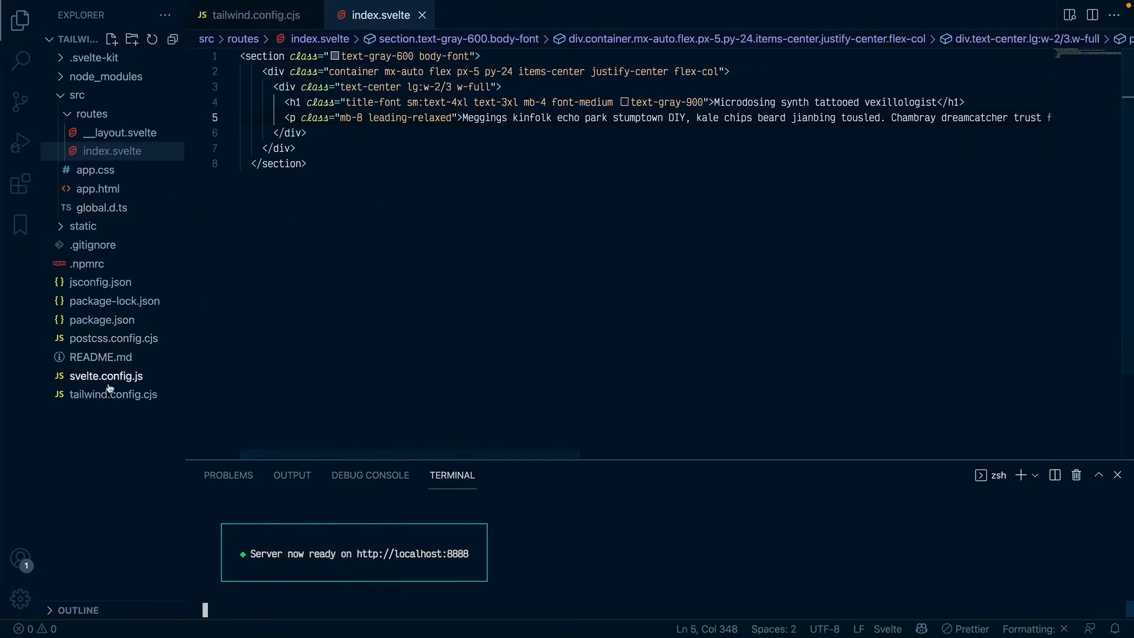
left_click(256, 14)
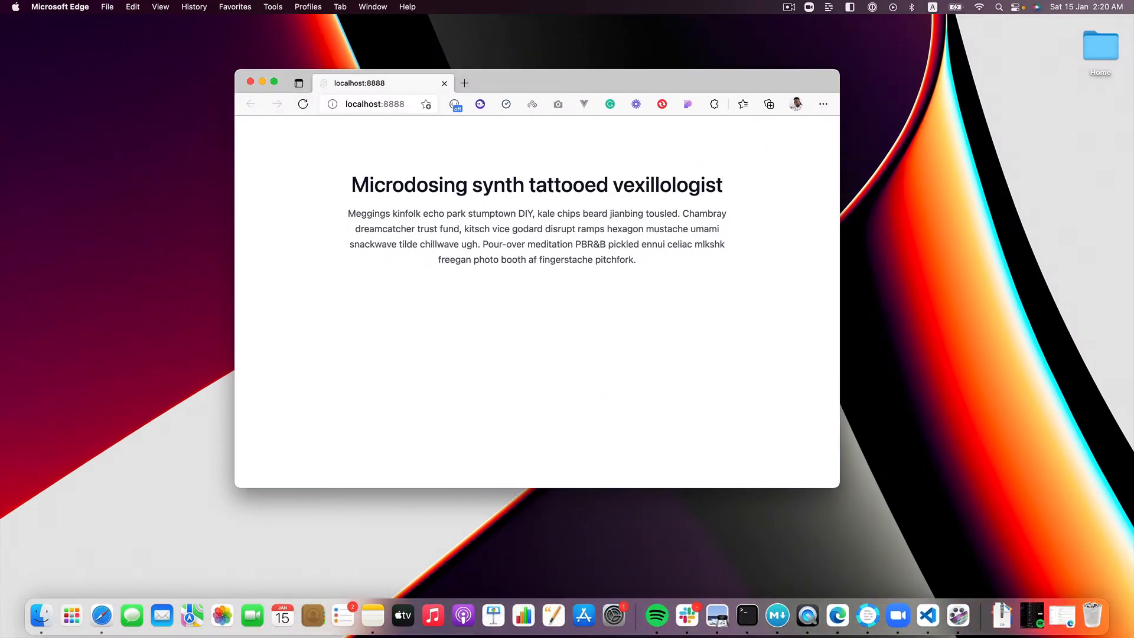
mouse_move(532, 83)
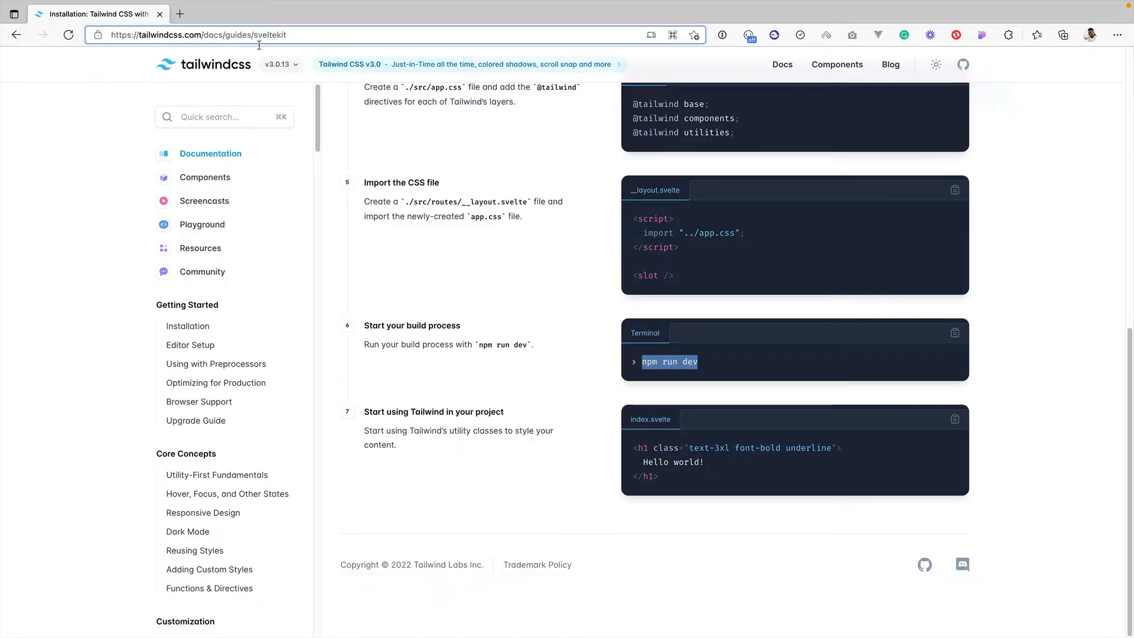
scroll("up", 3)
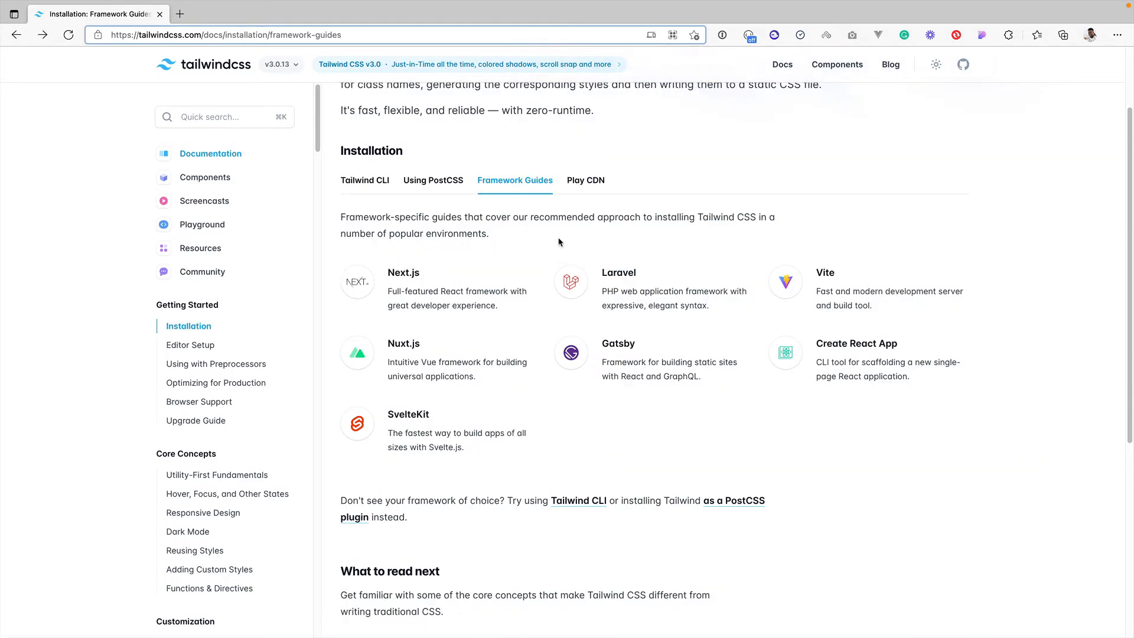
mouse_move(433, 363)
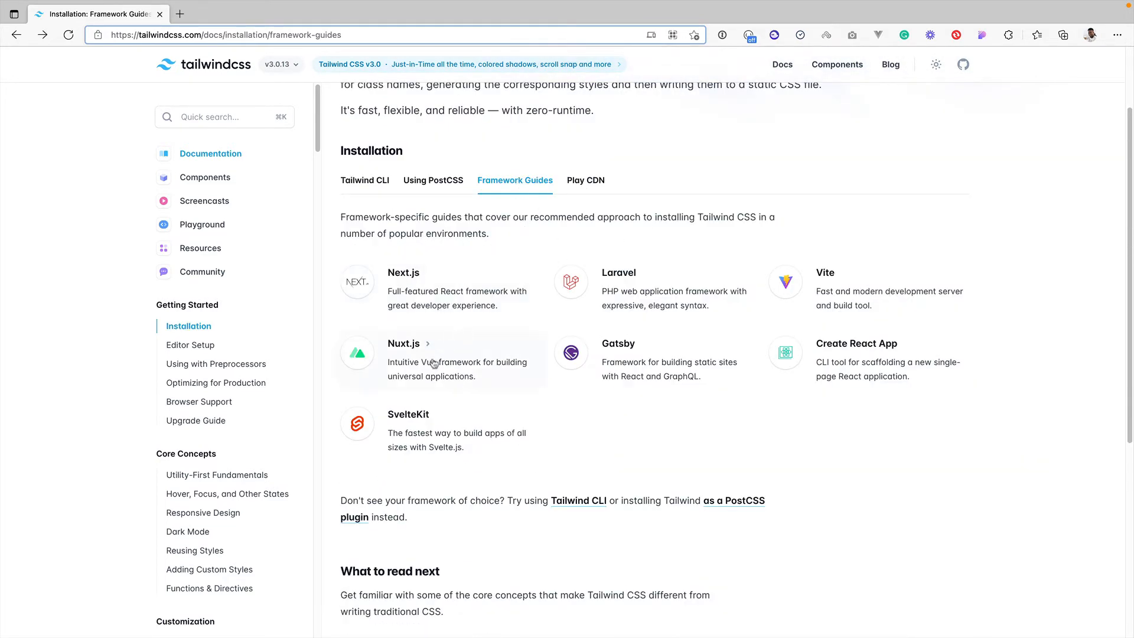
mouse_move(664, 351)
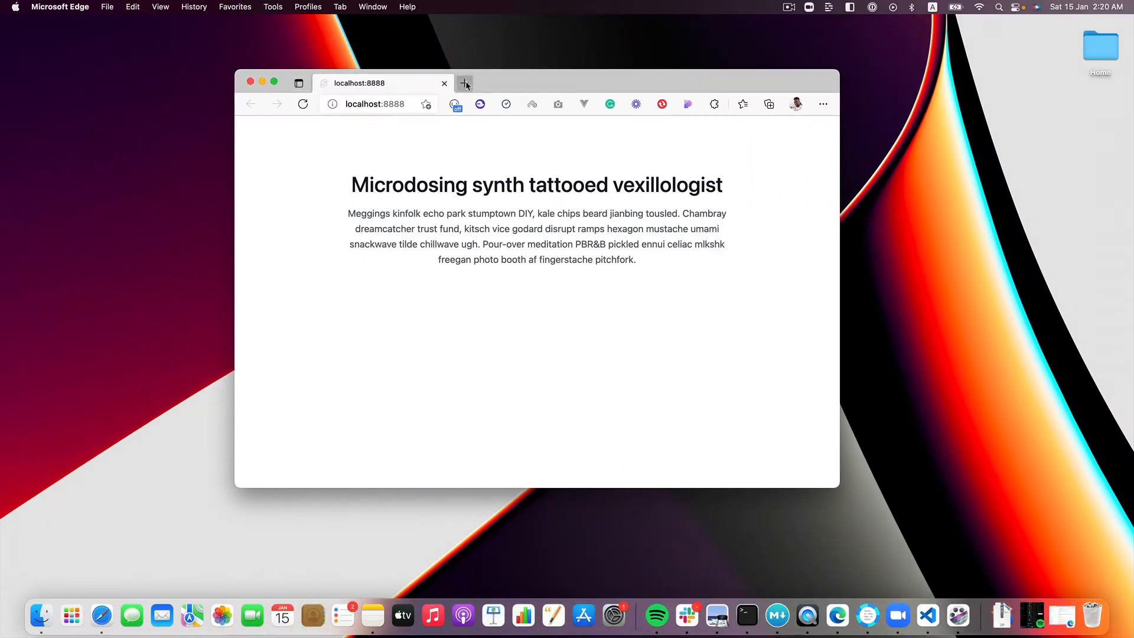
- Browse fonts.google.com in a new tab and scroll the font list down to Poppins
left_click(465, 83)
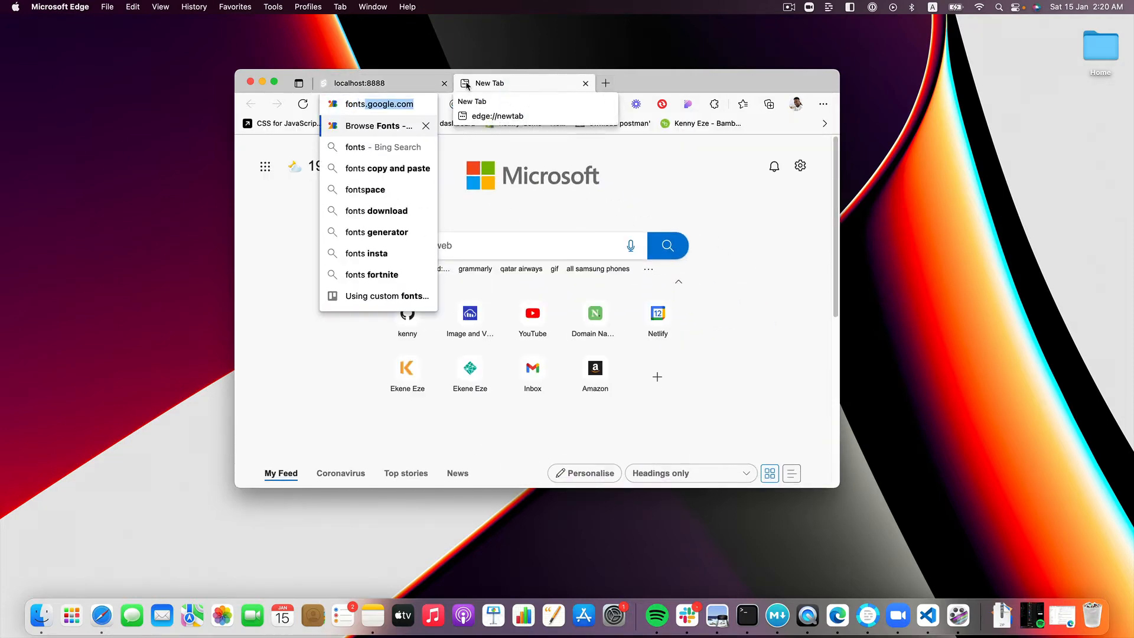
left_click(380, 126)
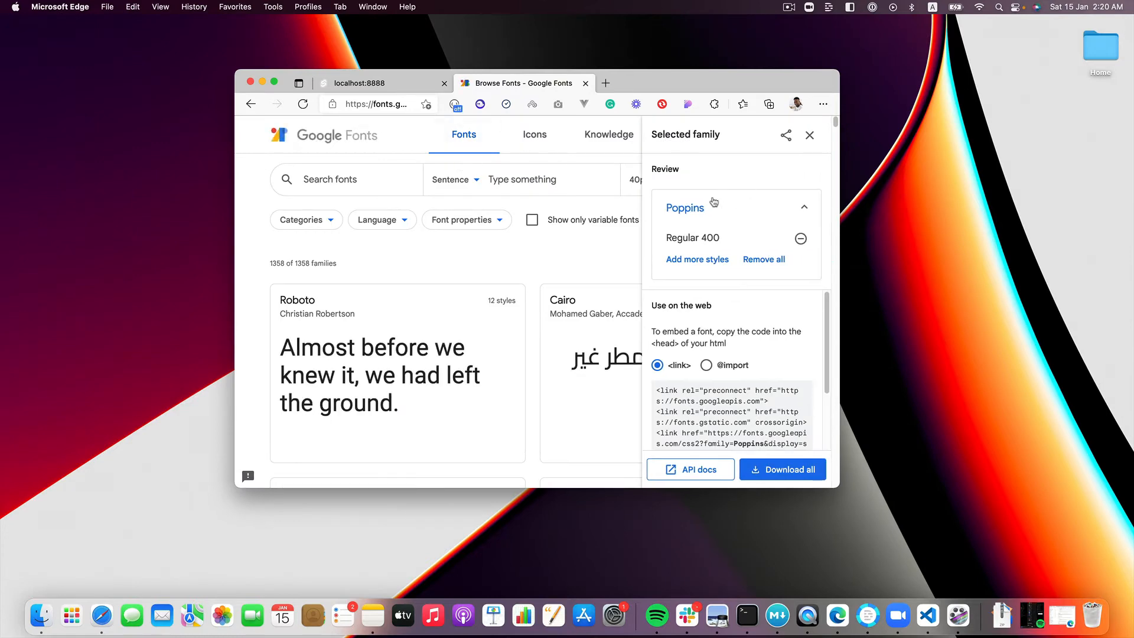
scroll("down", 3)
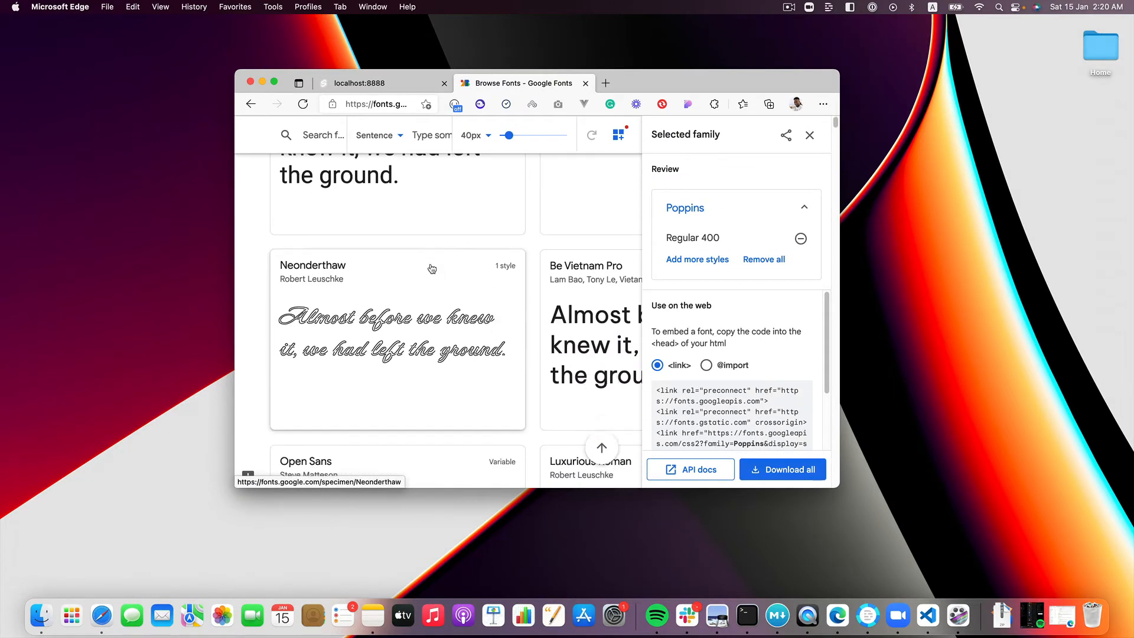
scroll("down", 3)
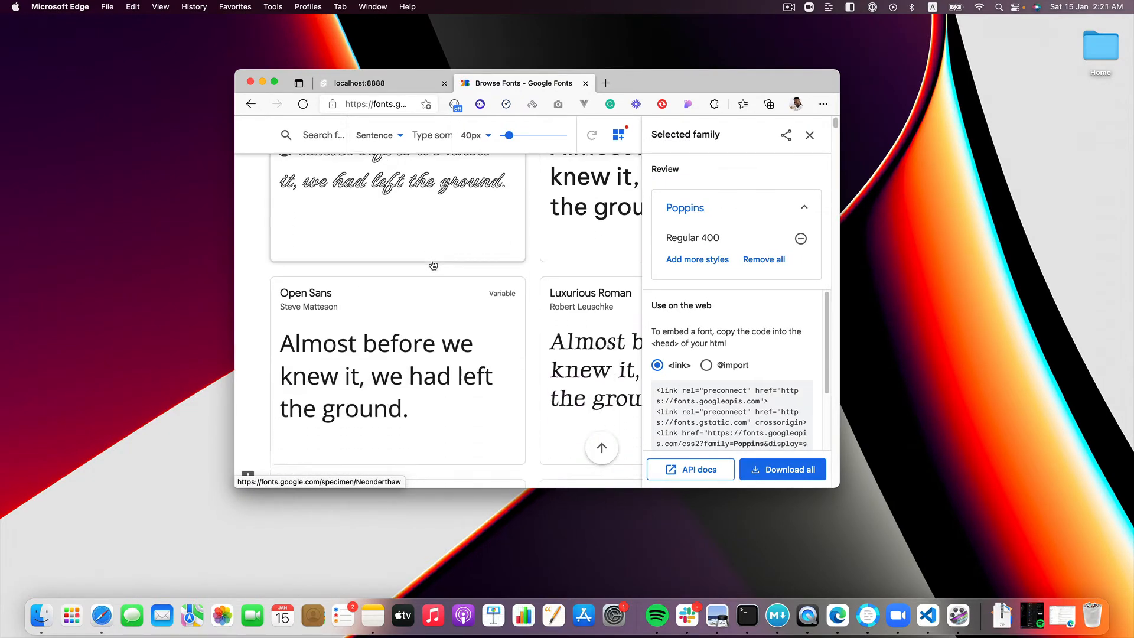
scroll("down", 3)
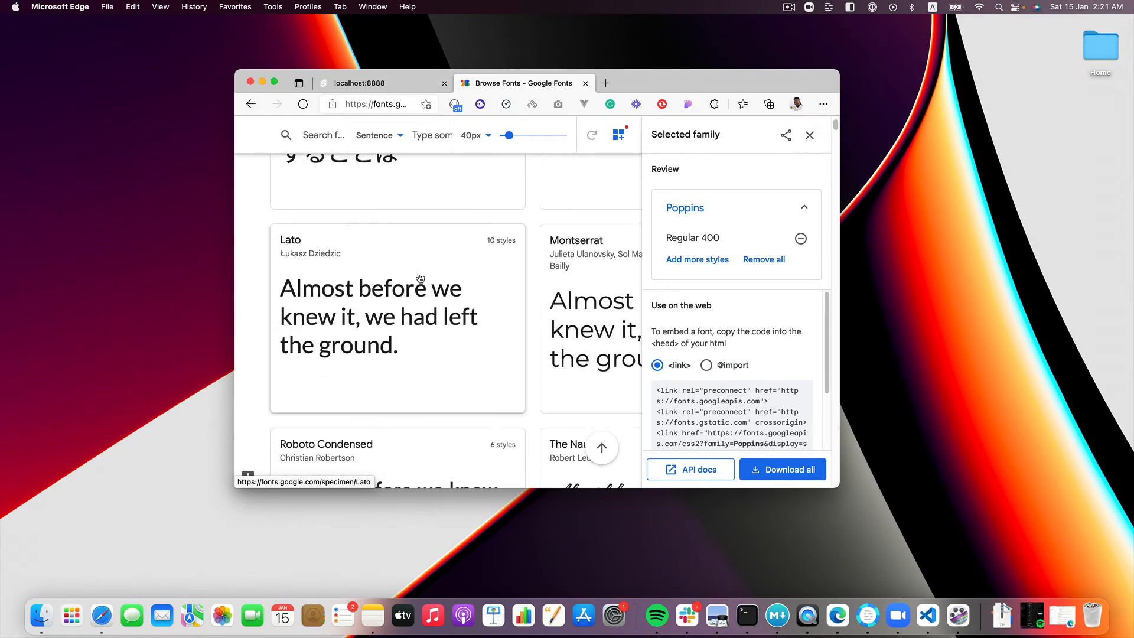
scroll("down", 3)
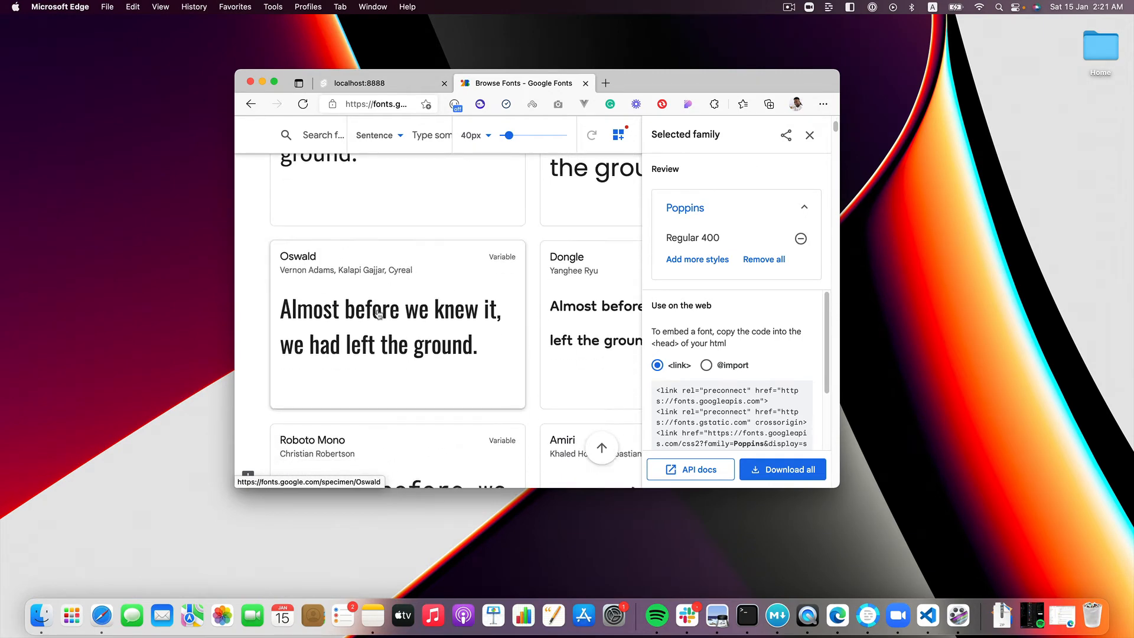
scroll("down", 3)
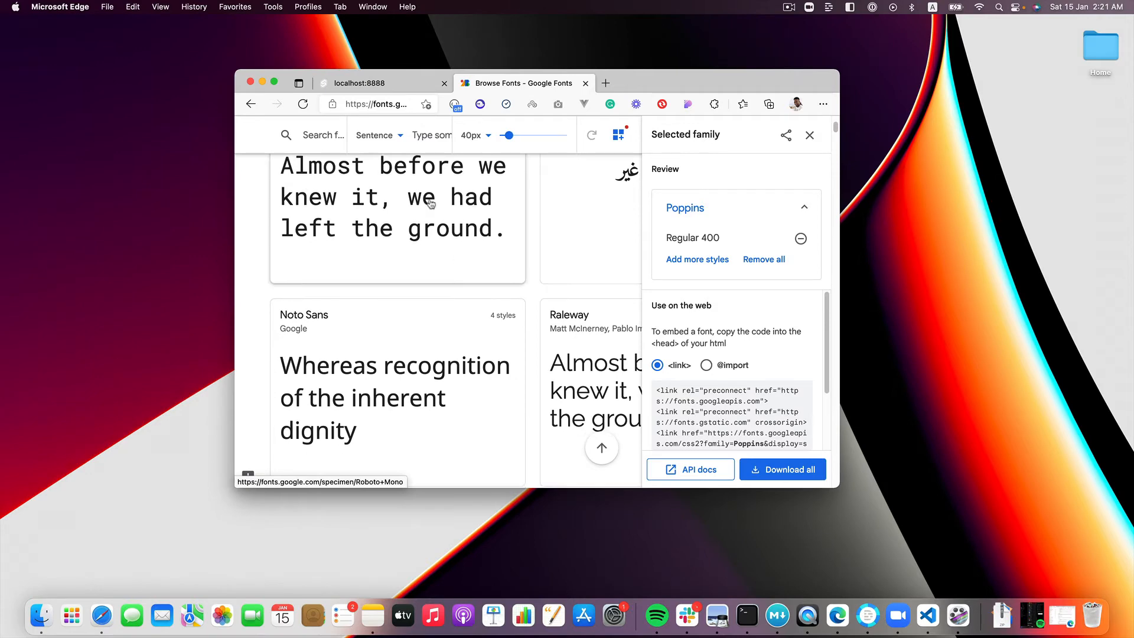
scroll("down", 3)
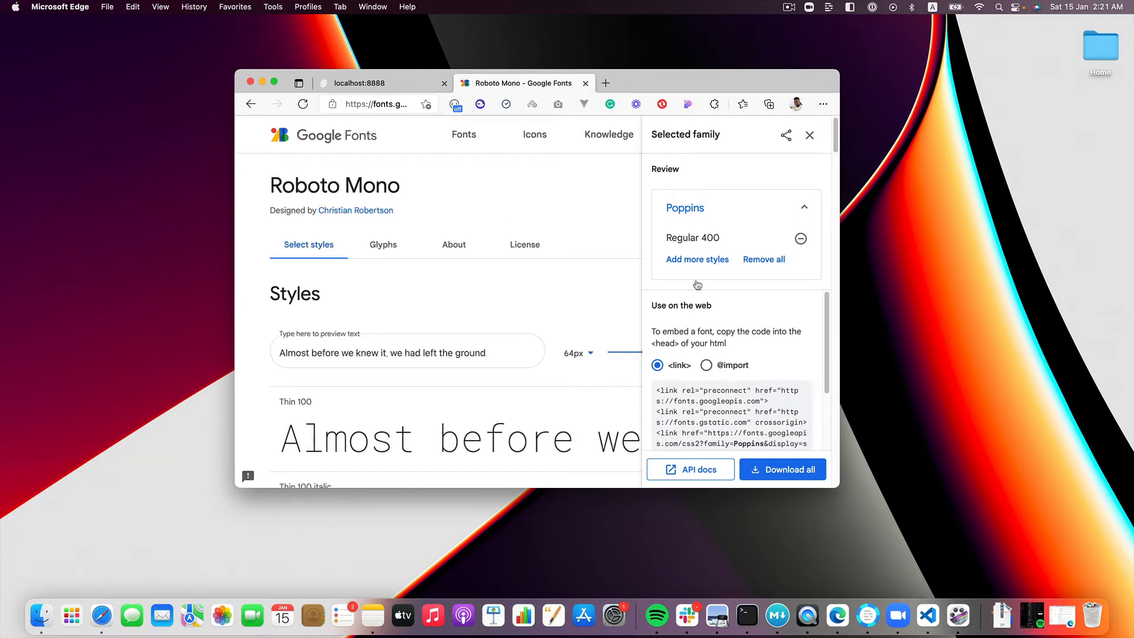
scroll("down", 3)
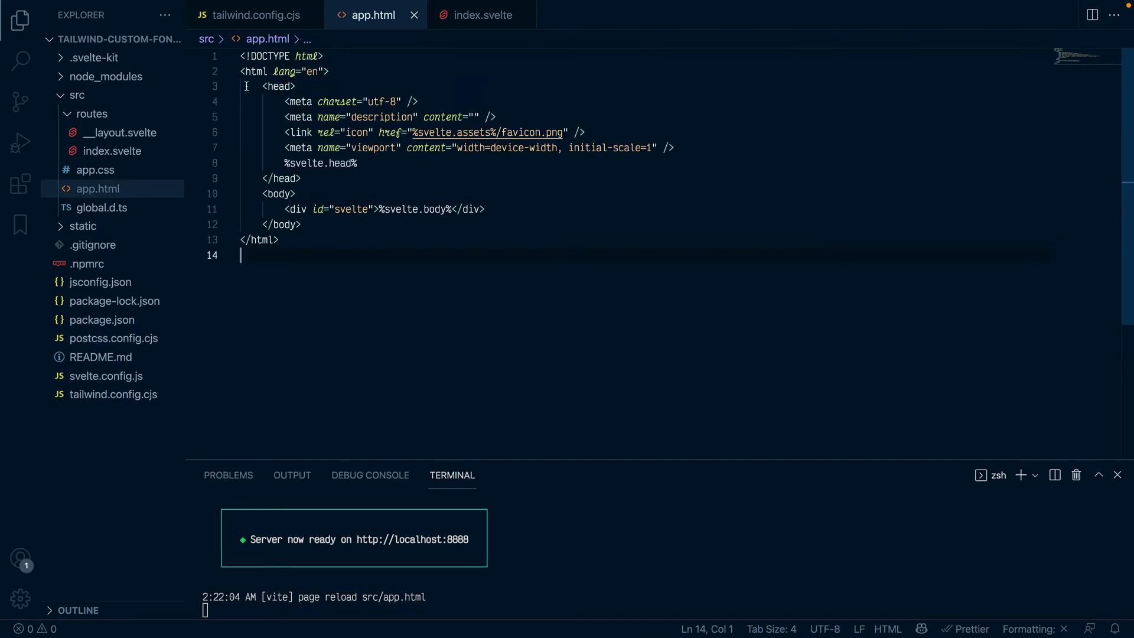
- Insert the Google Fonts preconnect and Poppins stylesheet links into app.html's head after the description meta tag
left_click(281, 86)
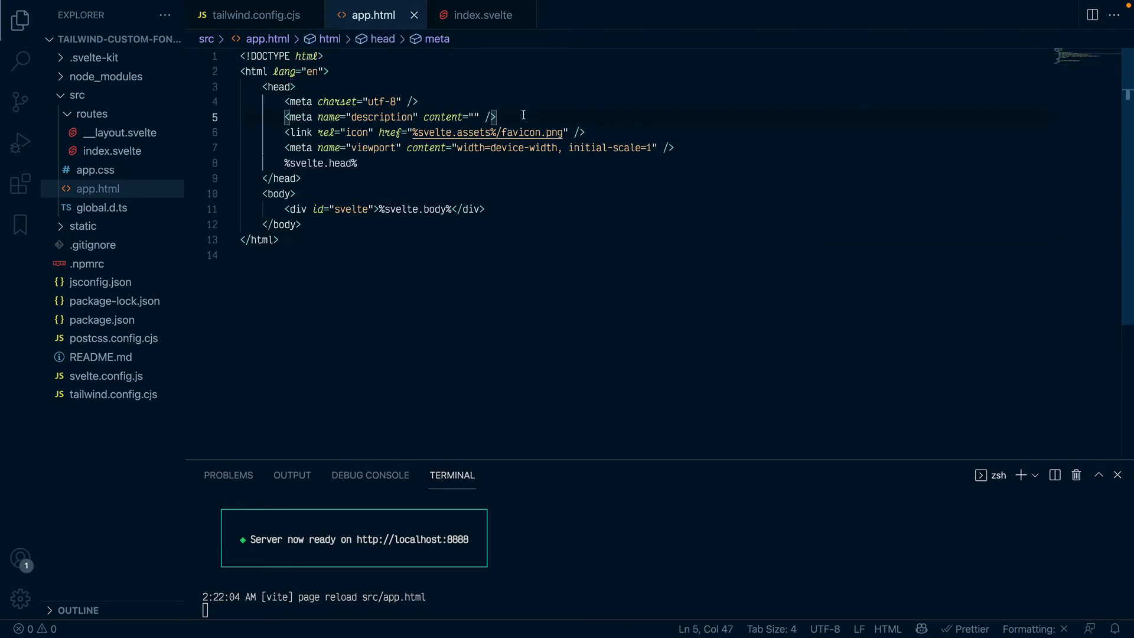
type("<link rel=\"preconnect\" href=\"https://fonts.googleapis.com\">")
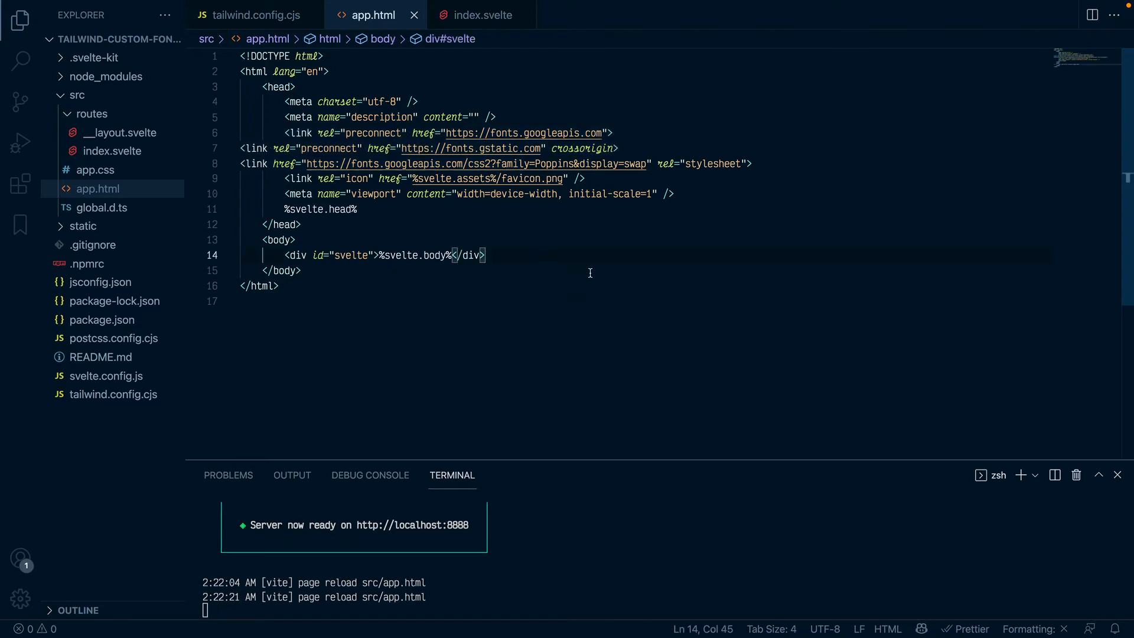
mouse_move(543, 164)
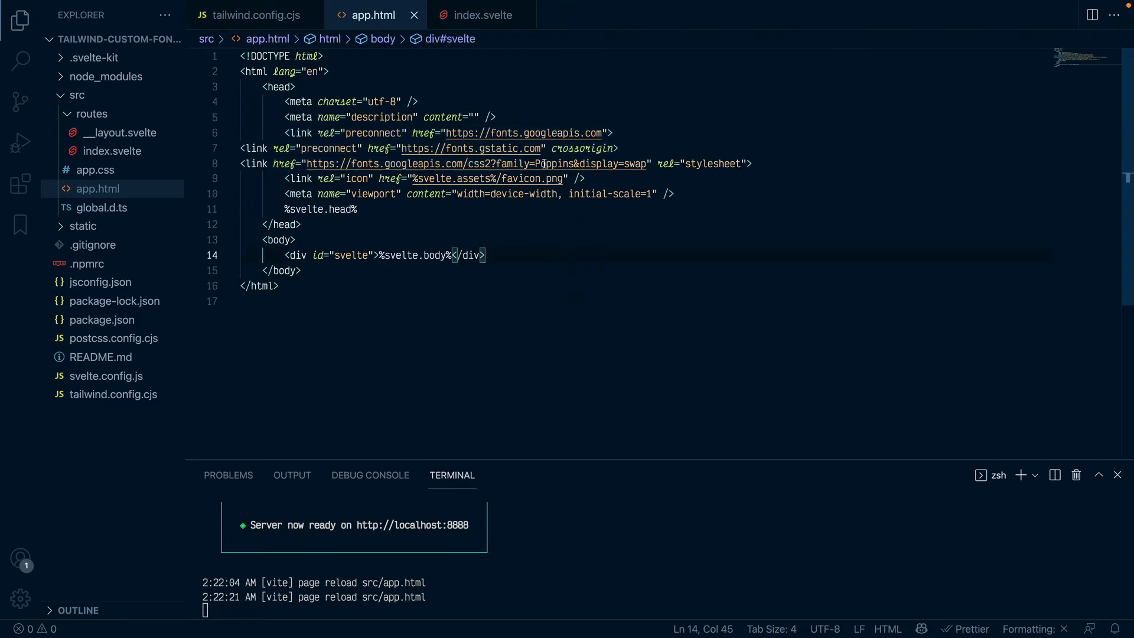
double_click(549, 163)
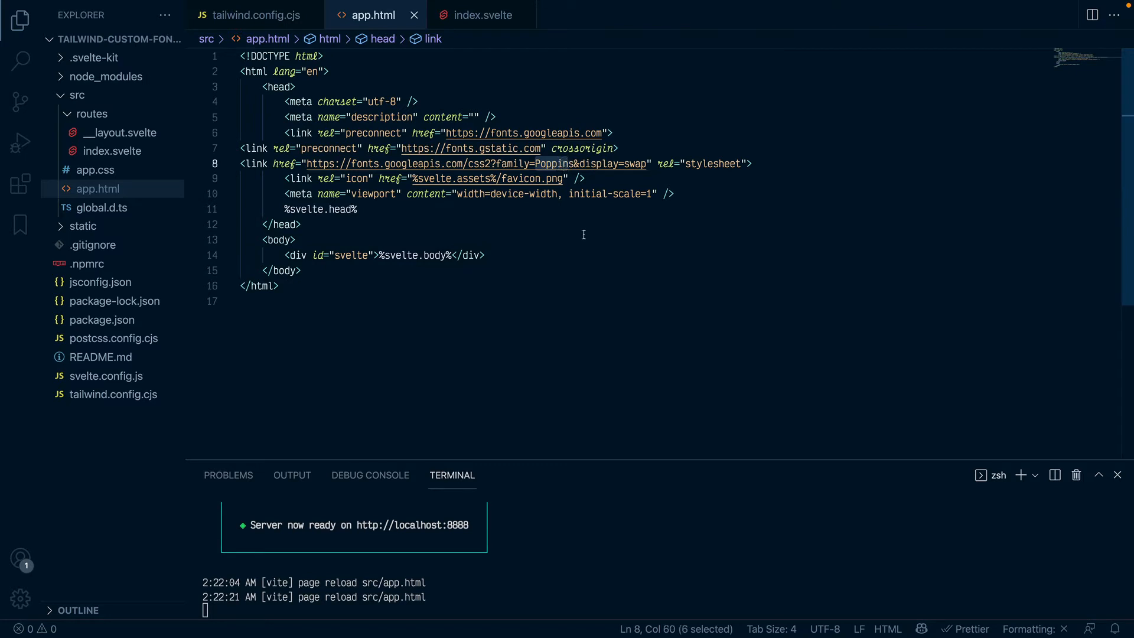
left_click(283, 240)
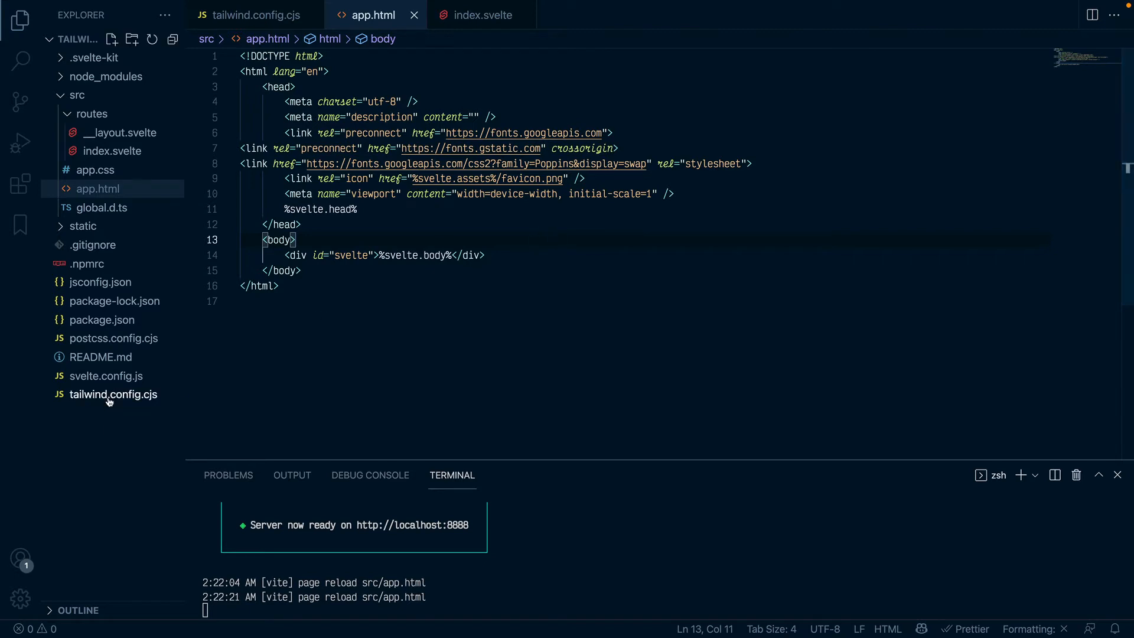
- In tailwind.config.cjs, start a fontFamily entry named 'pop' under theme.extend
left_click(113, 394)
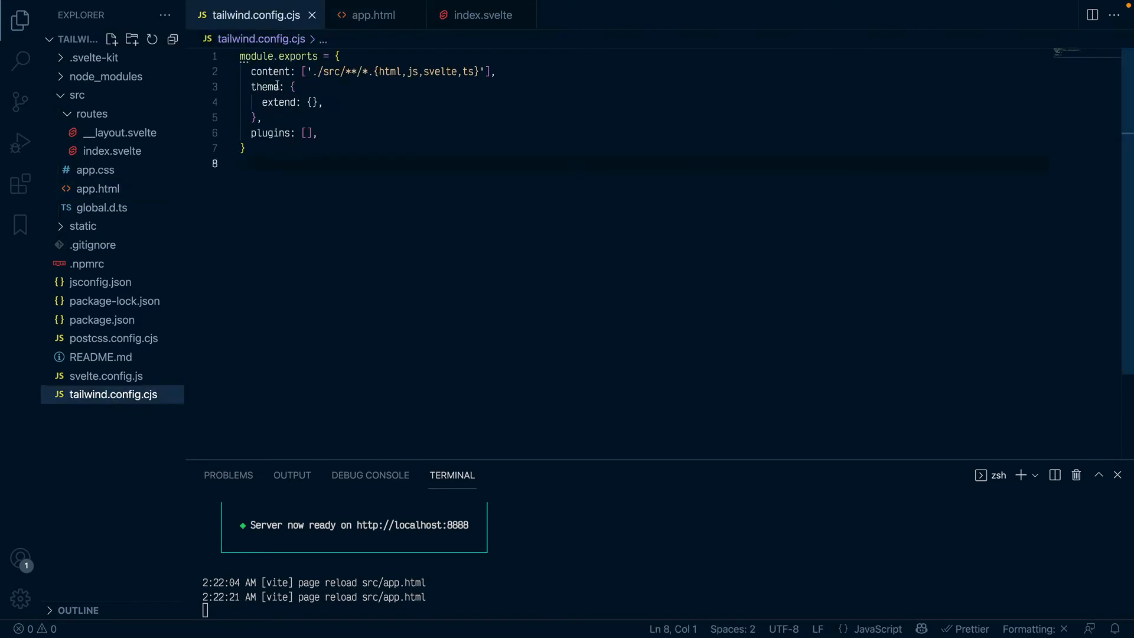
left_click(311, 102)
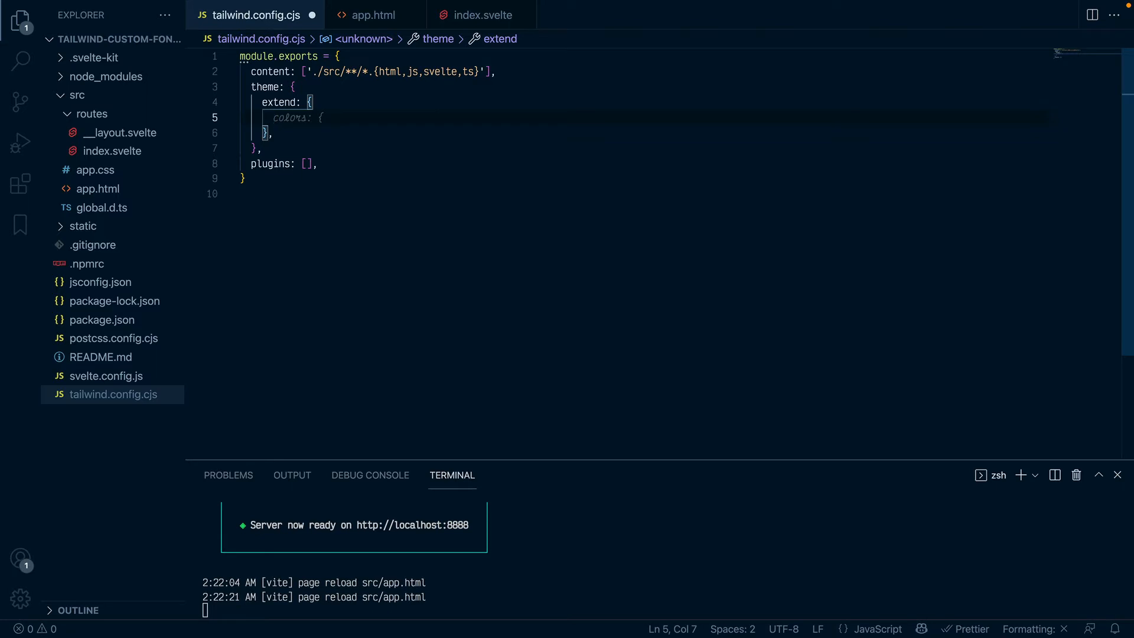
type("fontFamily: {")
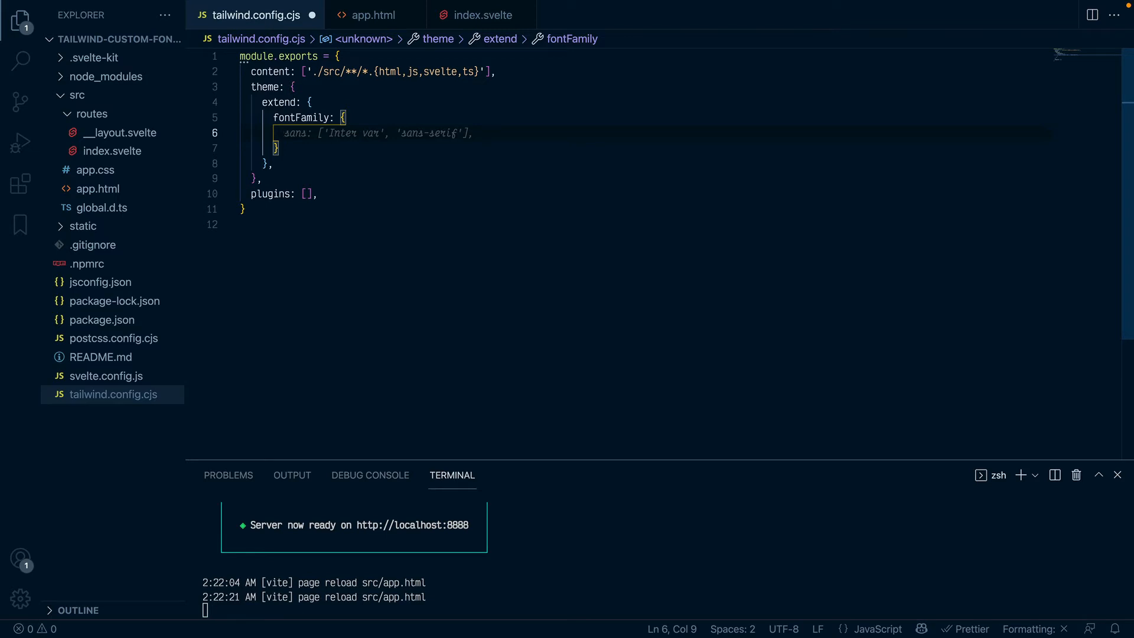
type("'")
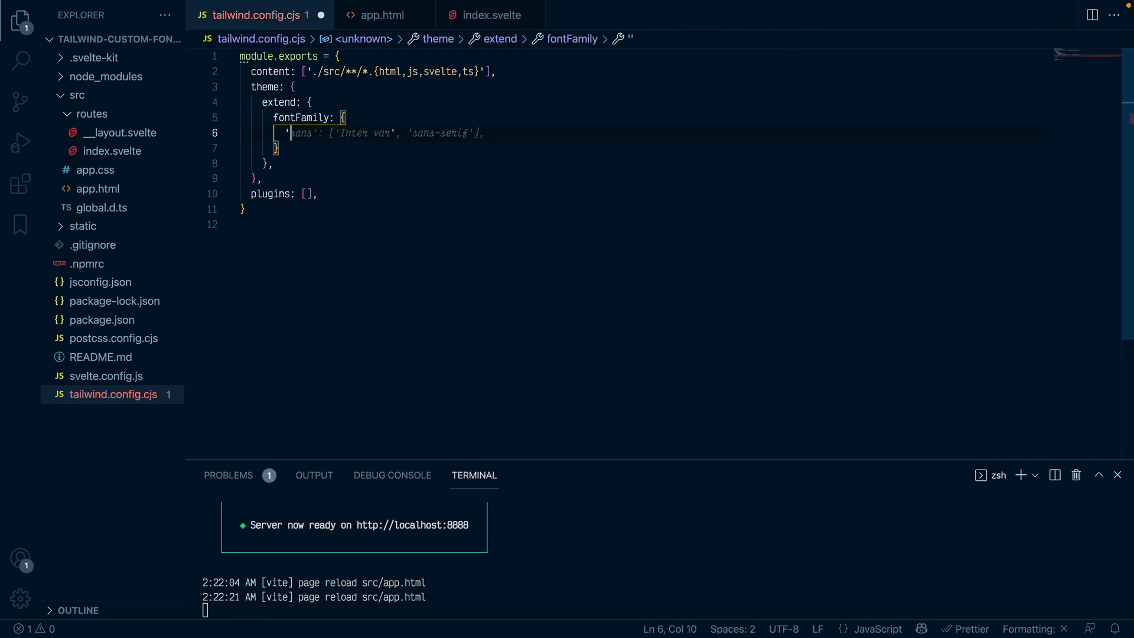
type("pop")
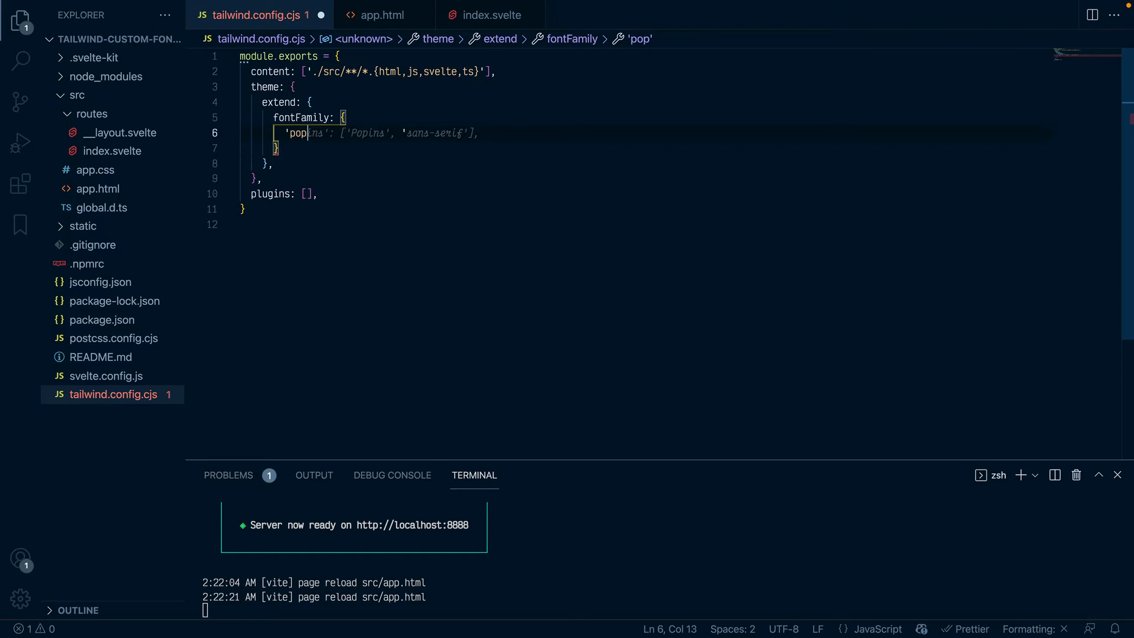
key("Delete")
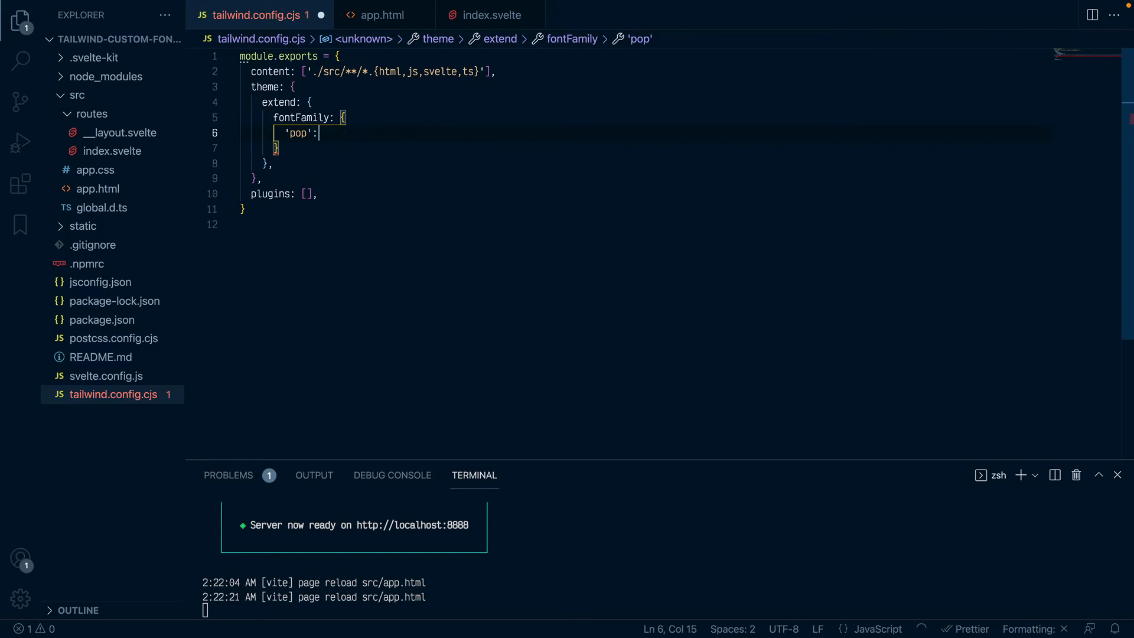
- Set 'pop' to ['Poppins', 'sans-serif'], save, and switch to the index page component
type("['Pop', 'sans-serif'],")
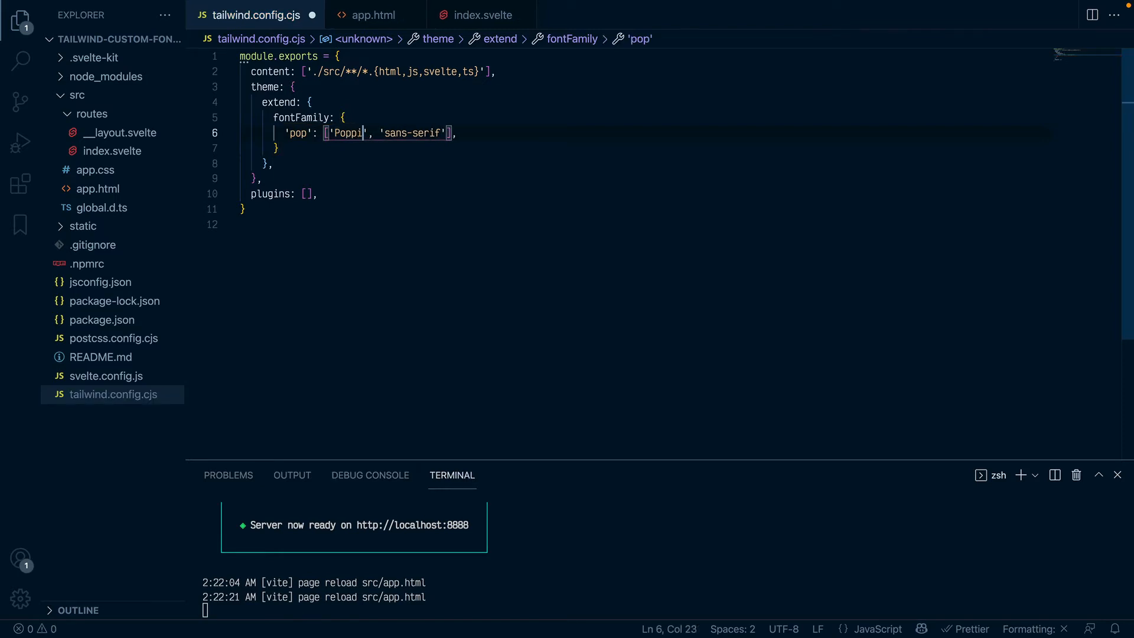
type("ns")
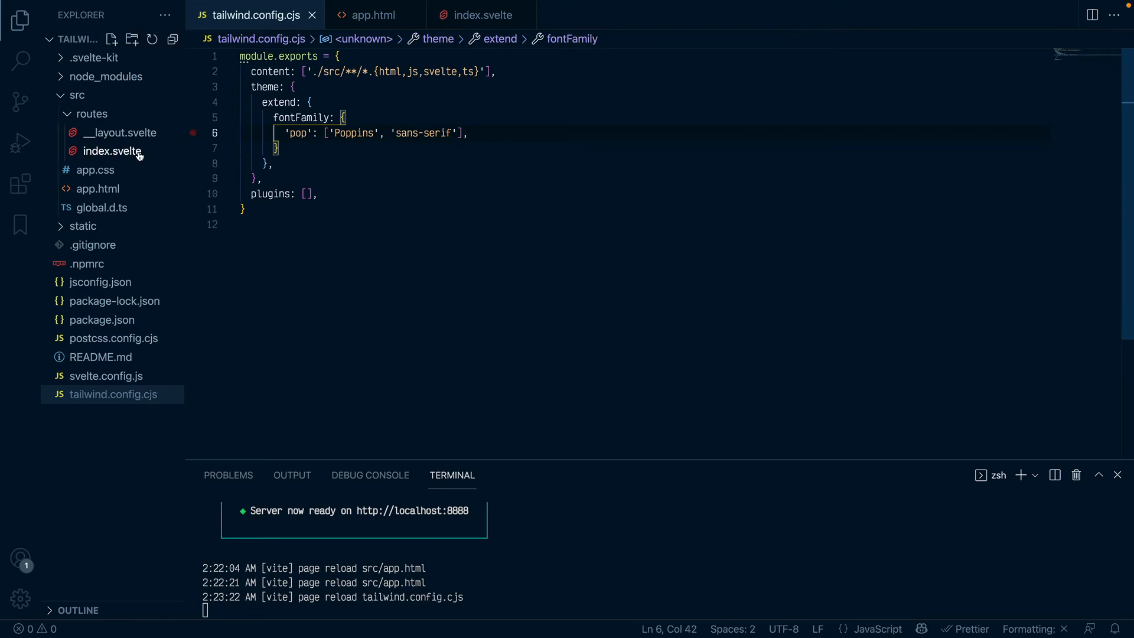
left_click(112, 151)
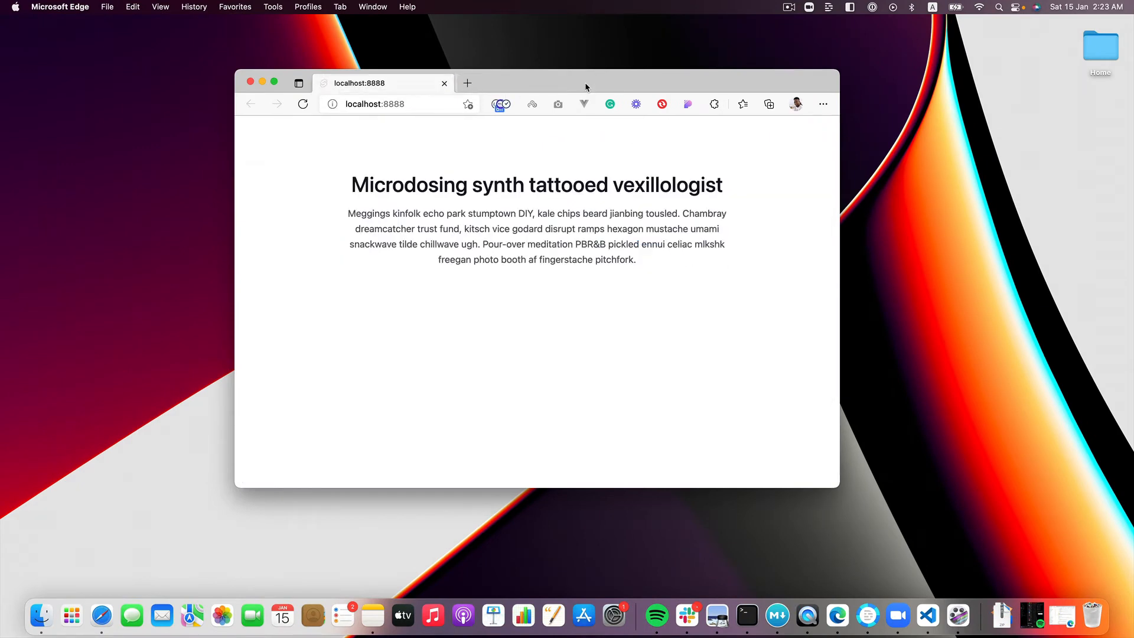
left_click_drag(351, 185, 440, 214)
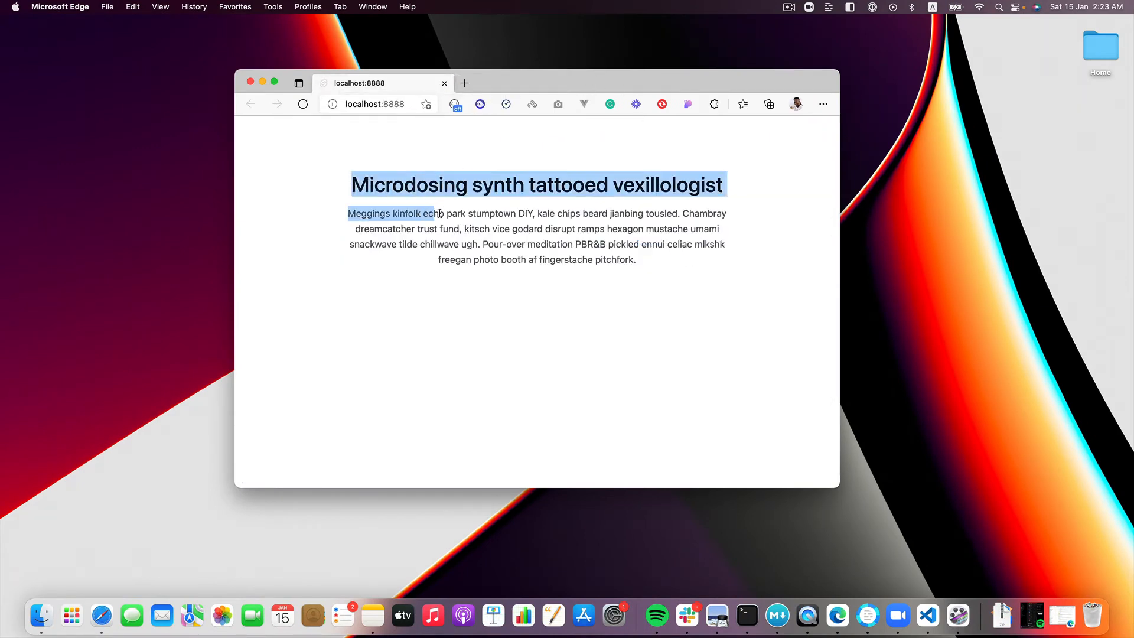
left_click(609, 244)
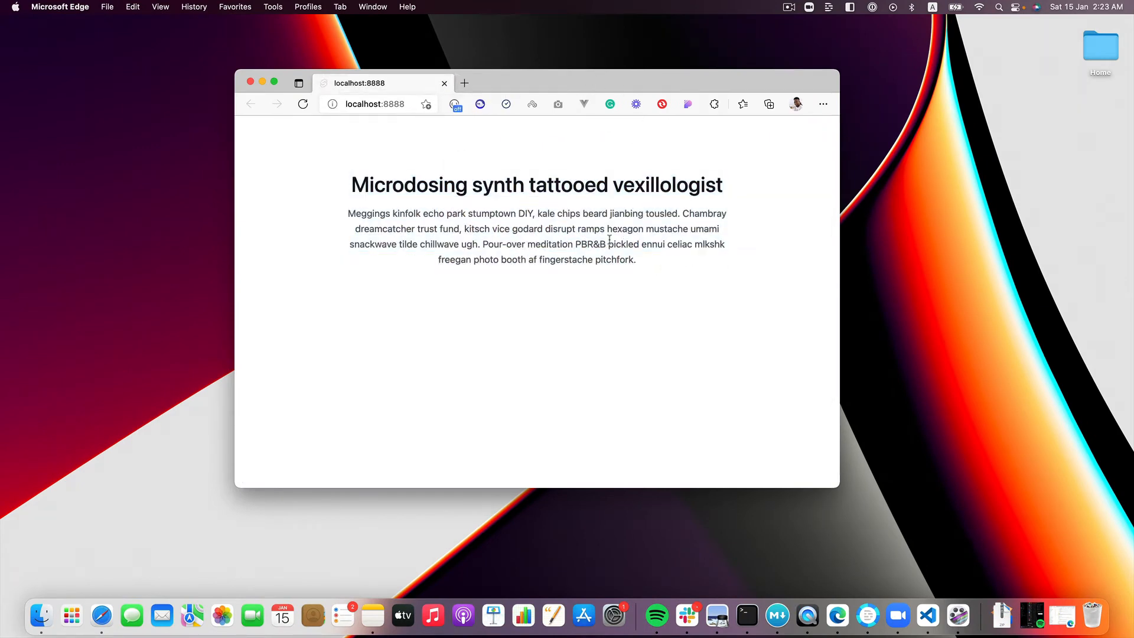
mouse_move(726, 187)
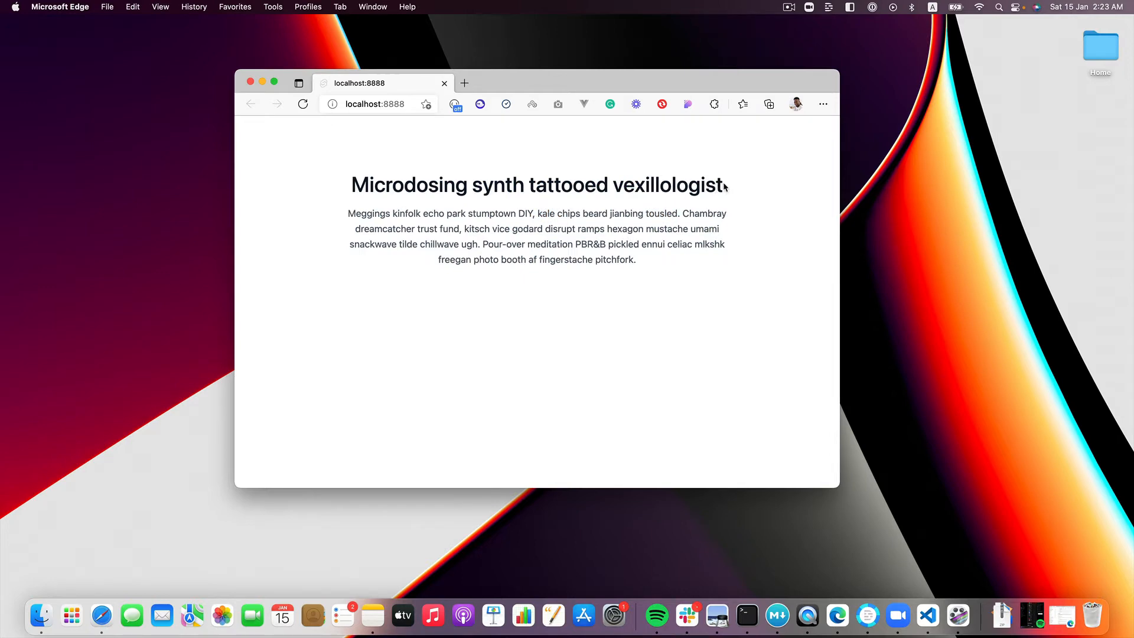
triple_click(539, 186)
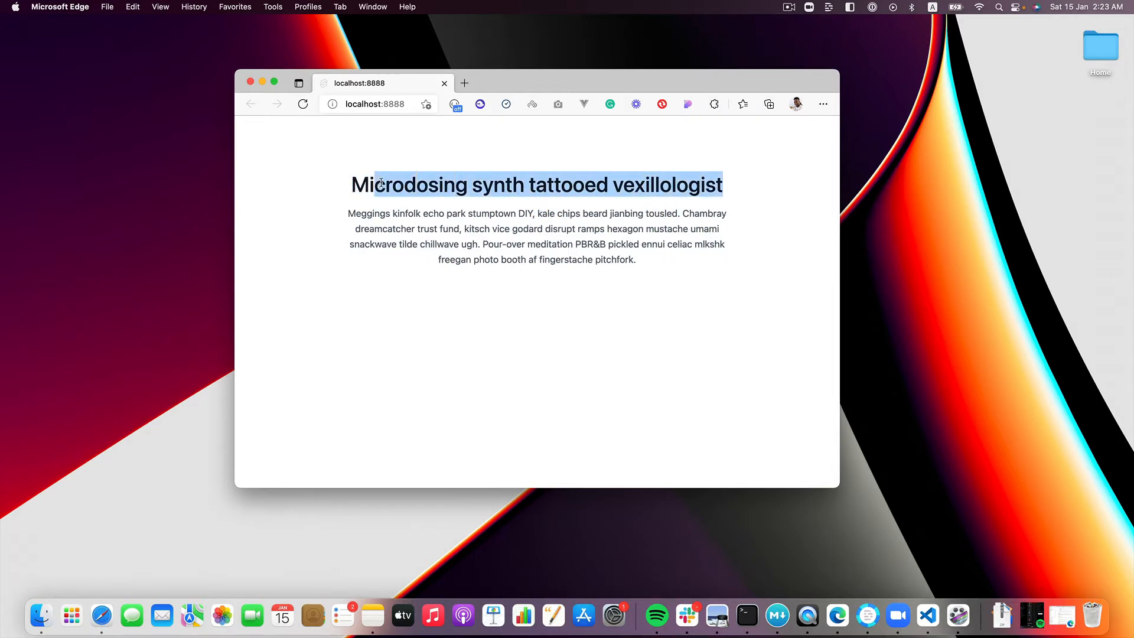
left_click(437, 213)
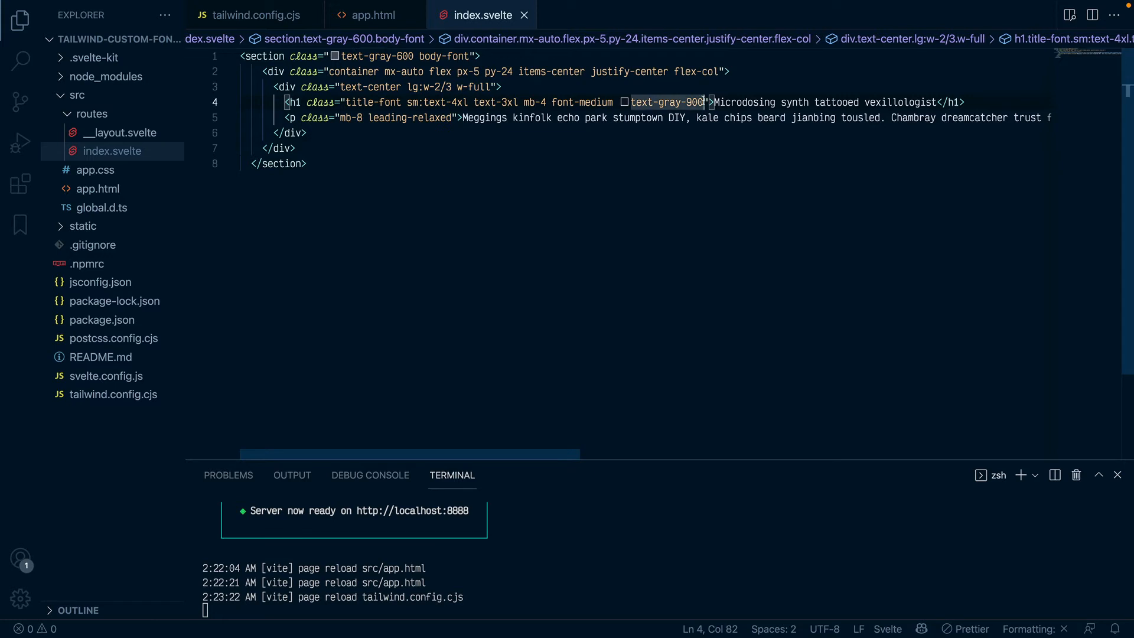
- Add 'font' to the h1 class list so Tailwind suggests the custom font-pop class
type("font")
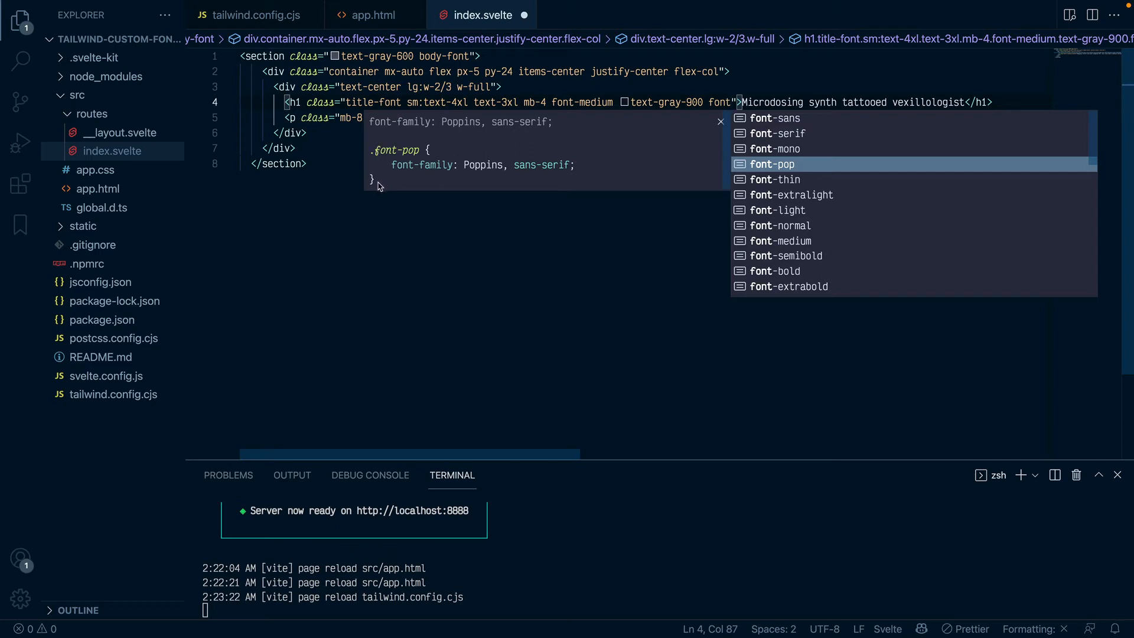
mouse_move(562, 150)
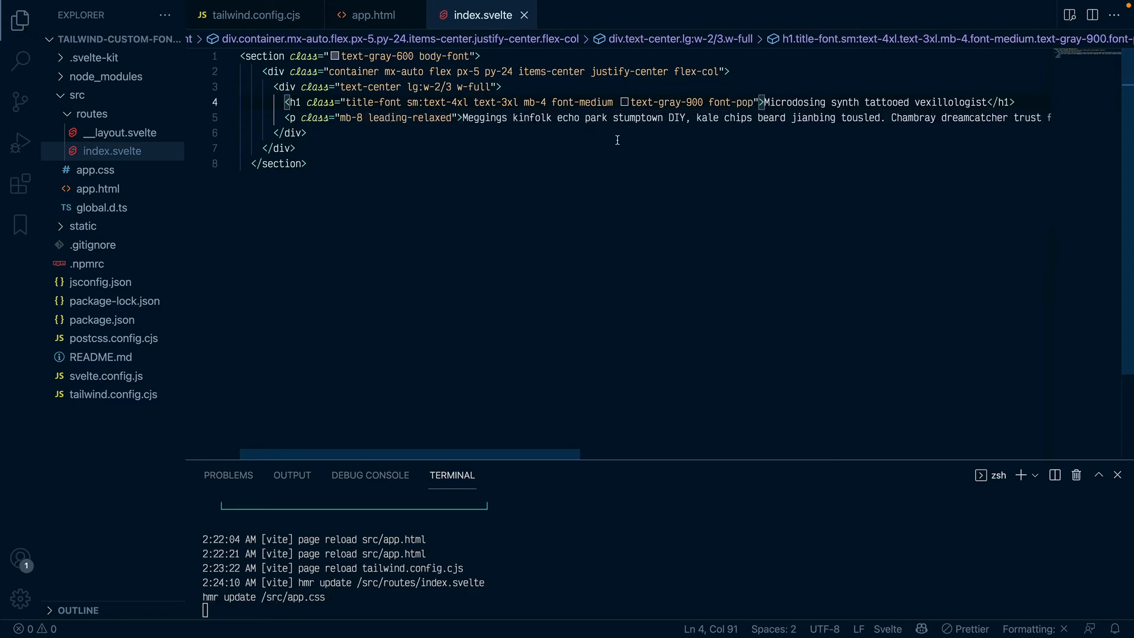
mouse_move(533, 152)
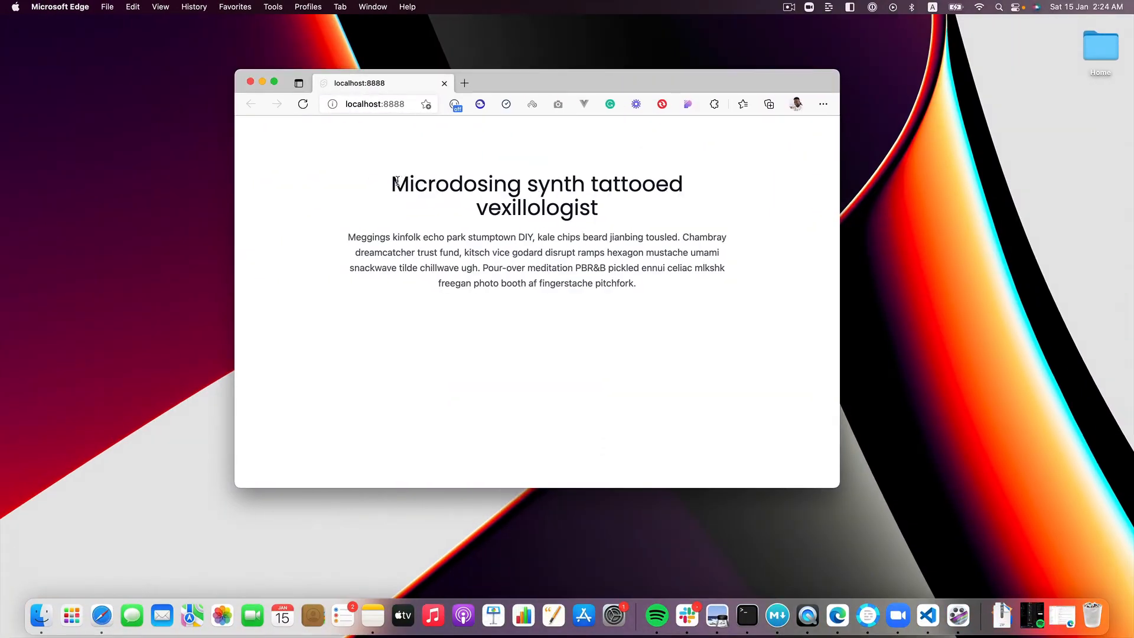
left_click_drag(394, 184, 572, 210)
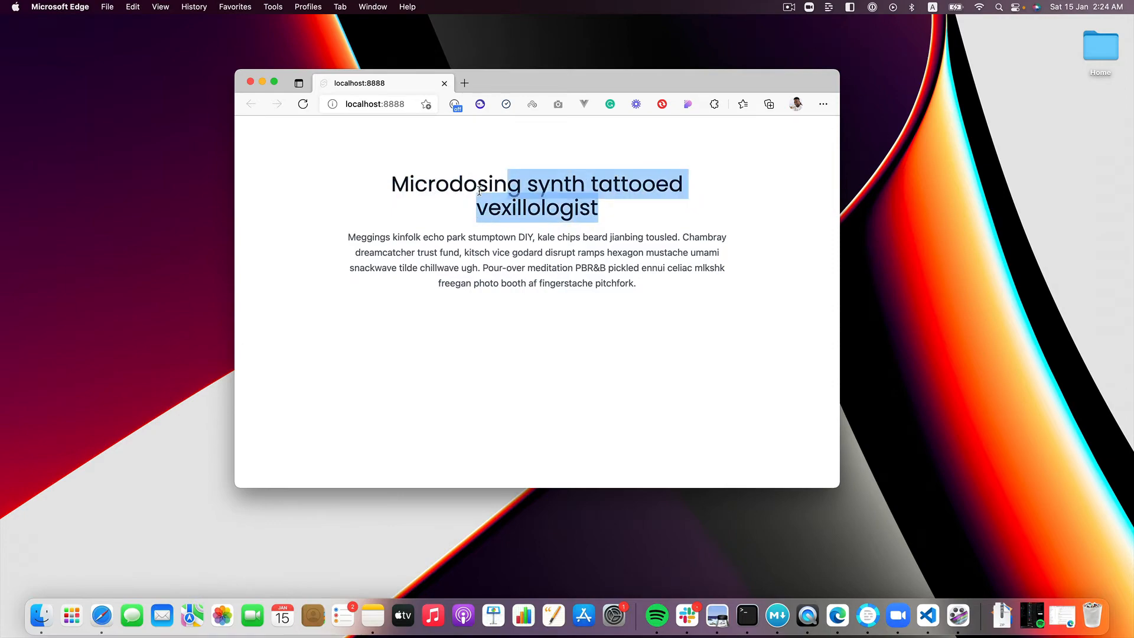
left_click(597, 234)
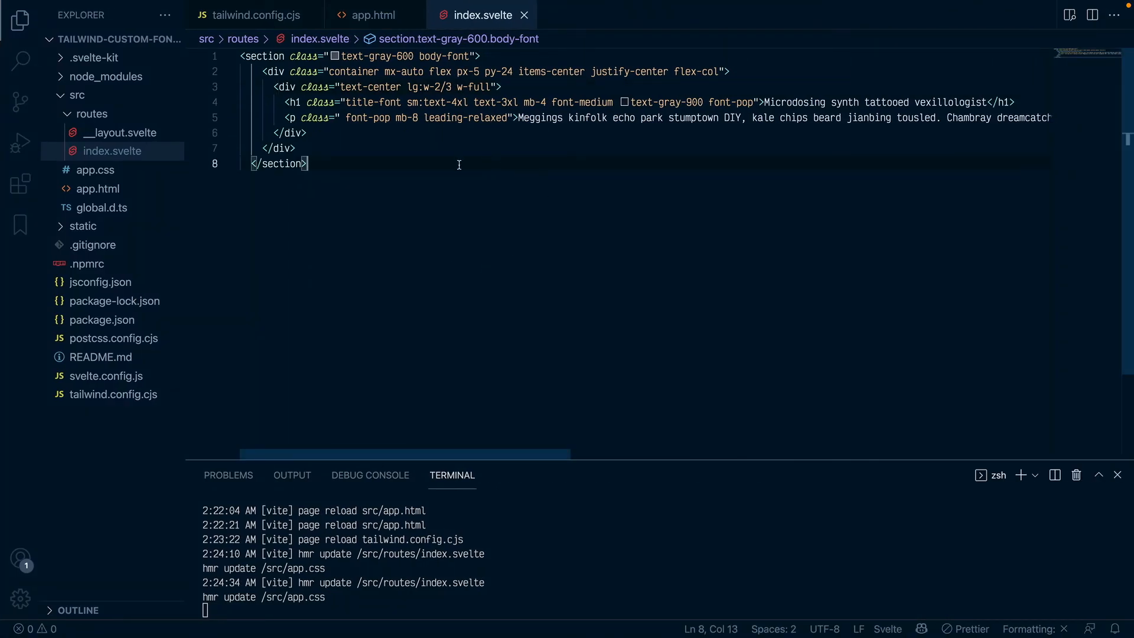
mouse_move(434, 196)
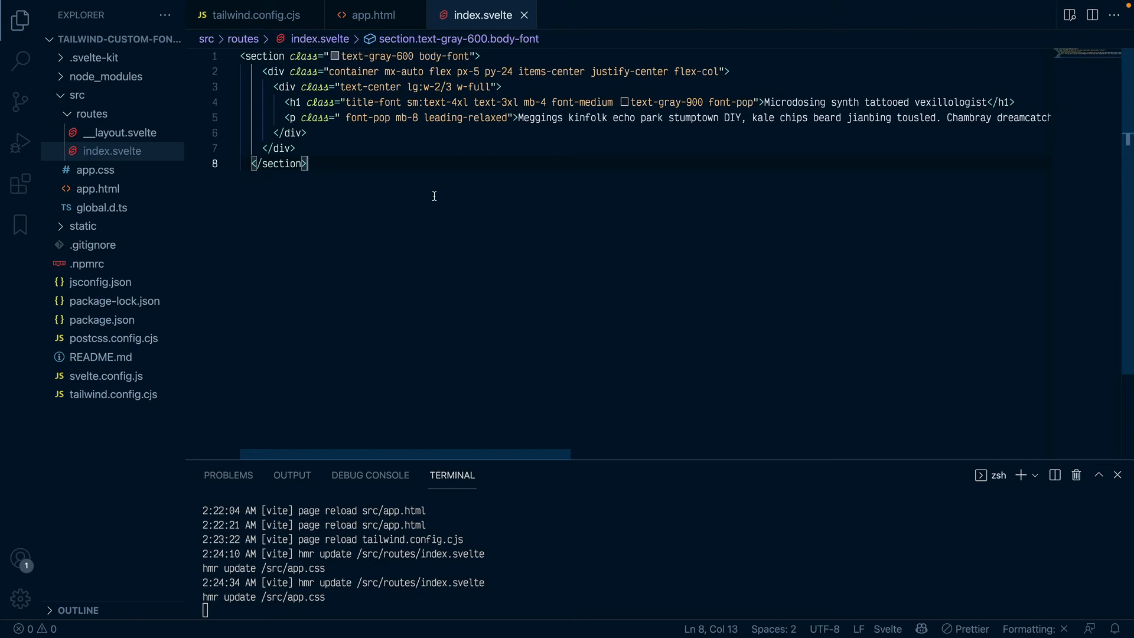
mouse_move(414, 139)
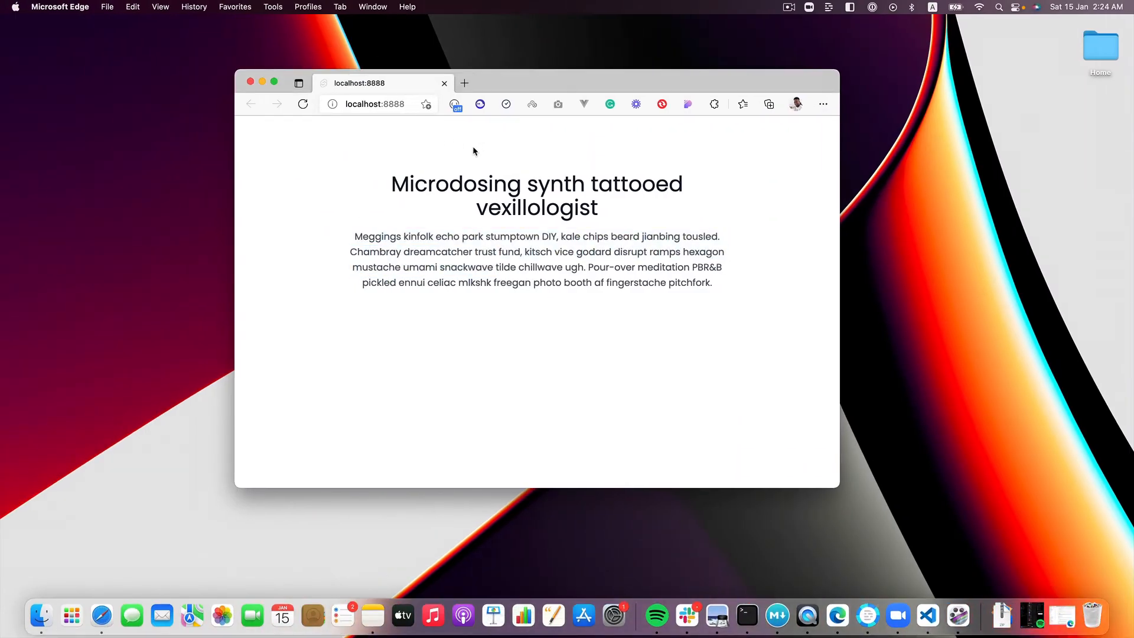
mouse_move(469, 144)
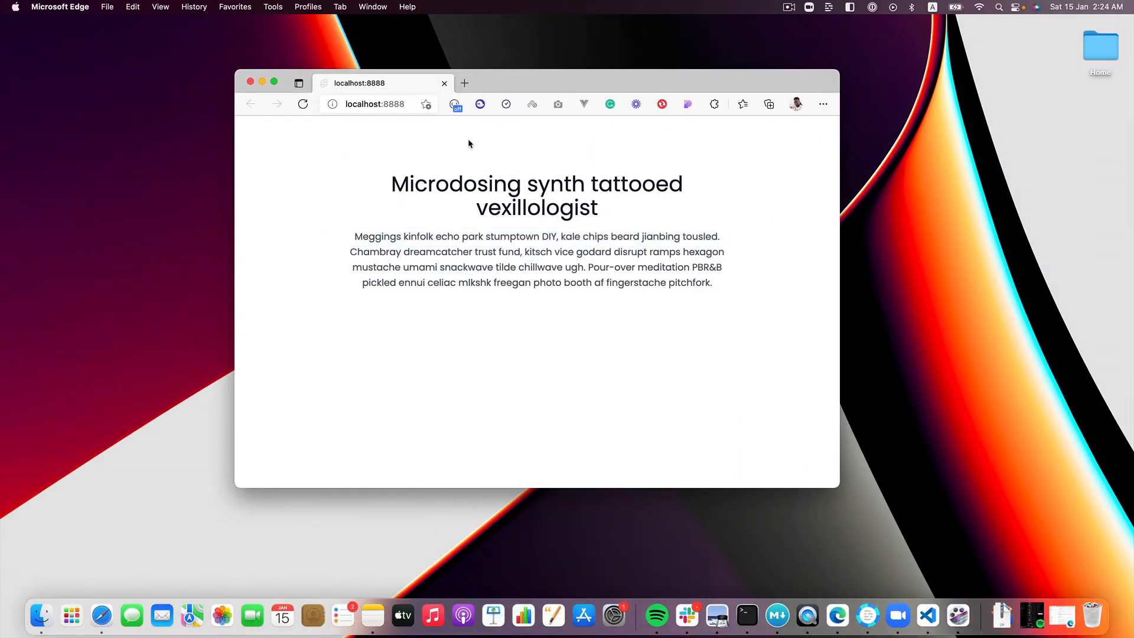
- Bring up a new Edge tab beside the local demo page for the Pets can date site
left_click(464, 83)
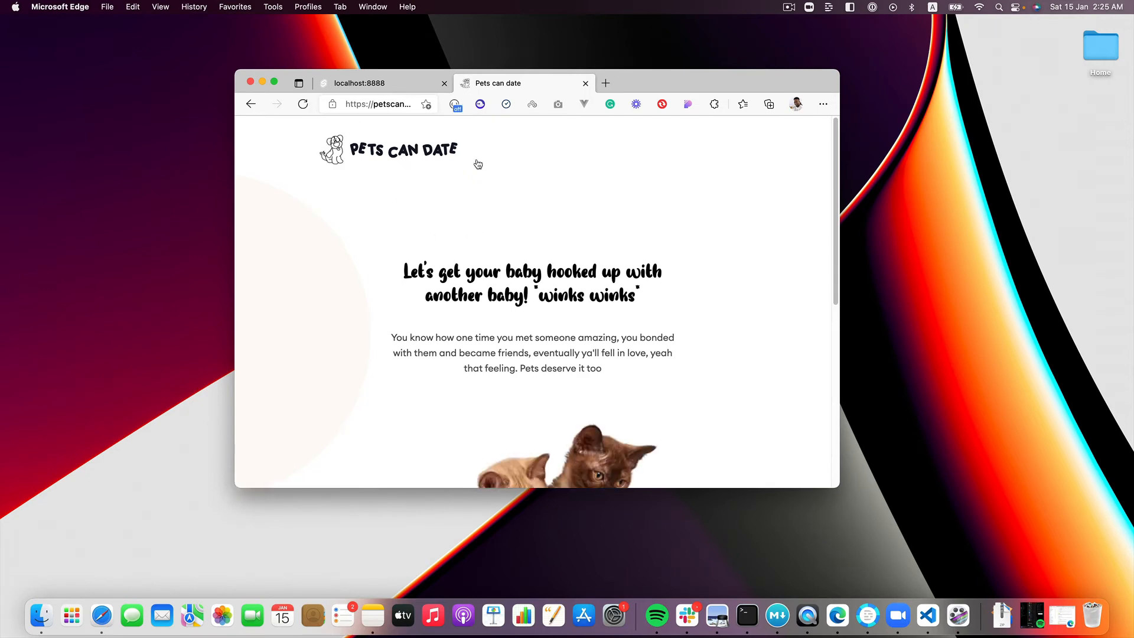
mouse_move(432, 150)
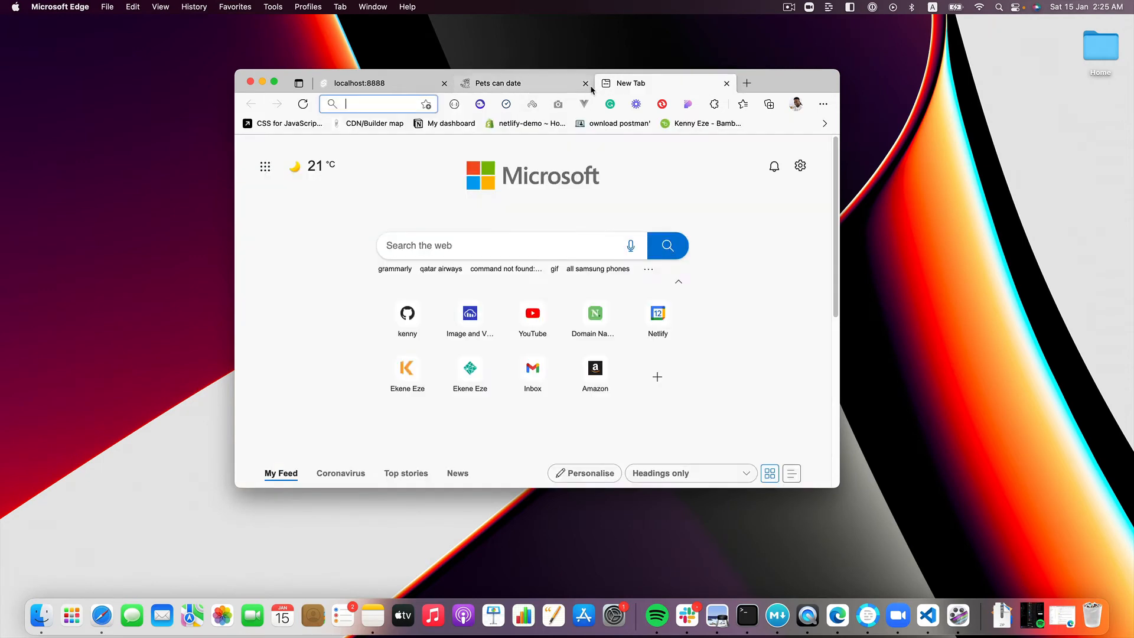
- Close the Pets tab, search 'Adelia' and land on the Adelia Font page on dafont.com
left_click(585, 82)
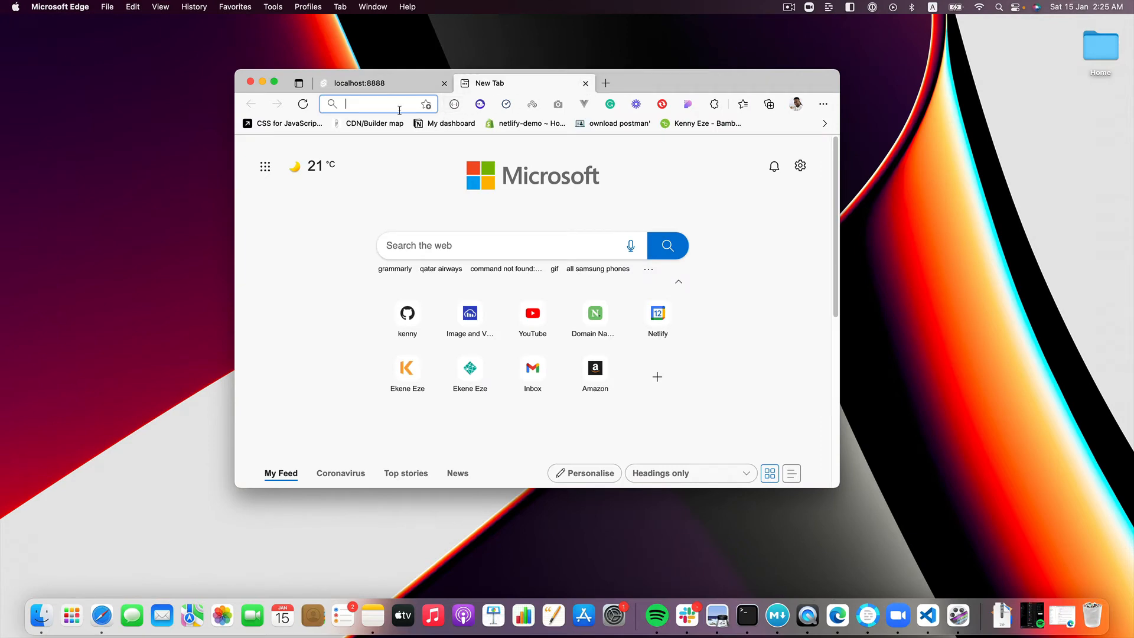
type("Adelia font download")
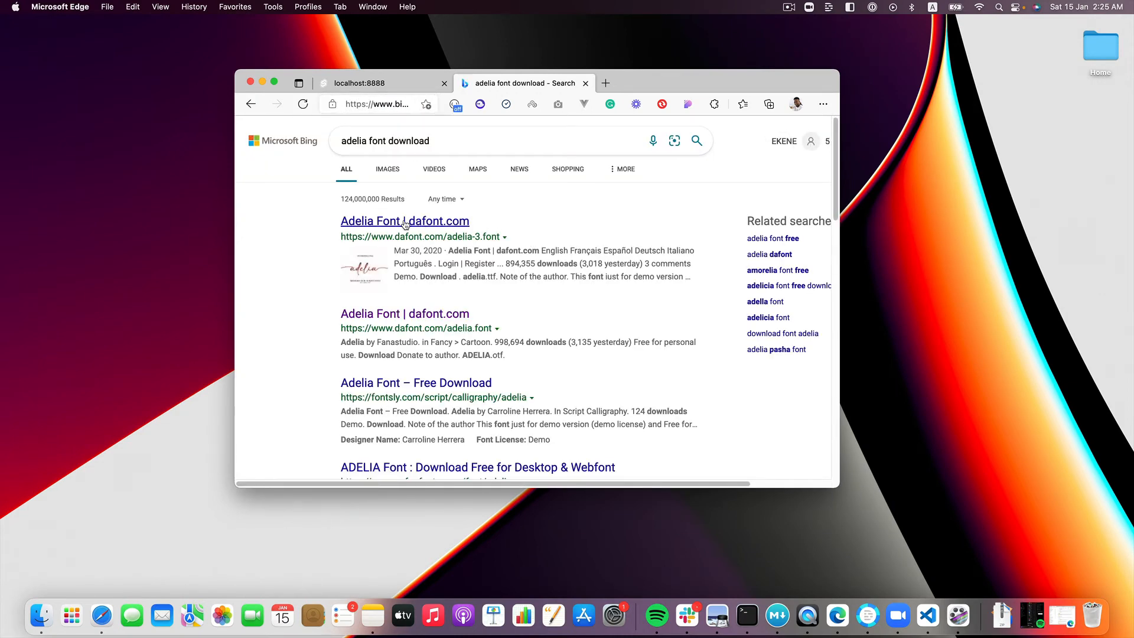
left_click(406, 221)
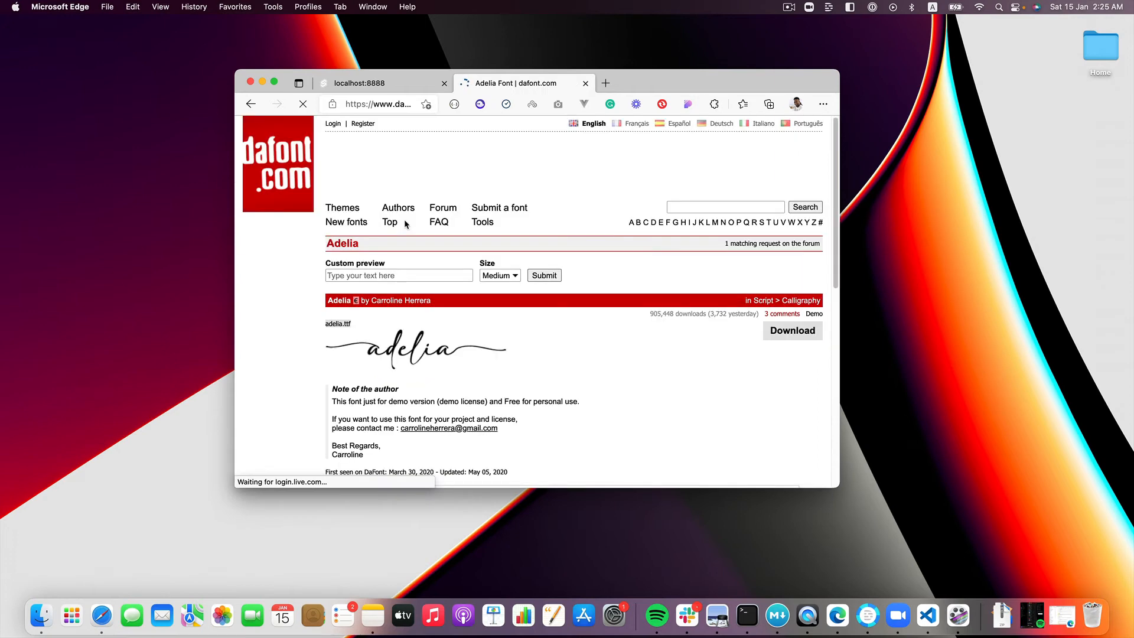
- Preview the text 'adelia', download the font and unpack adelia_3.zip from Downloads
left_click(398, 276)
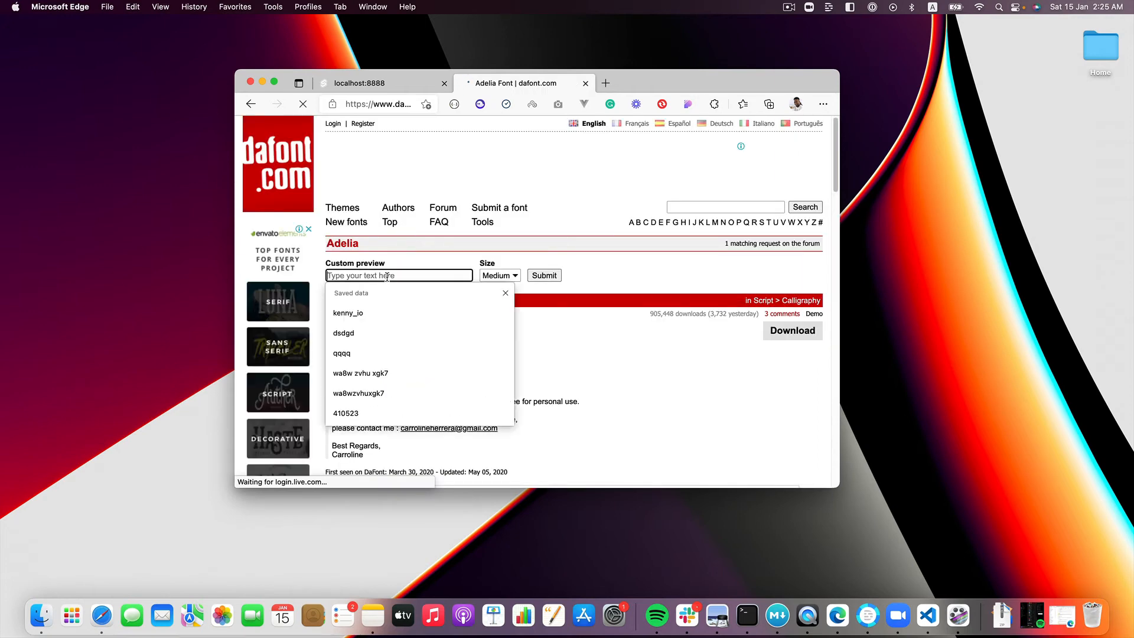
type("adelia")
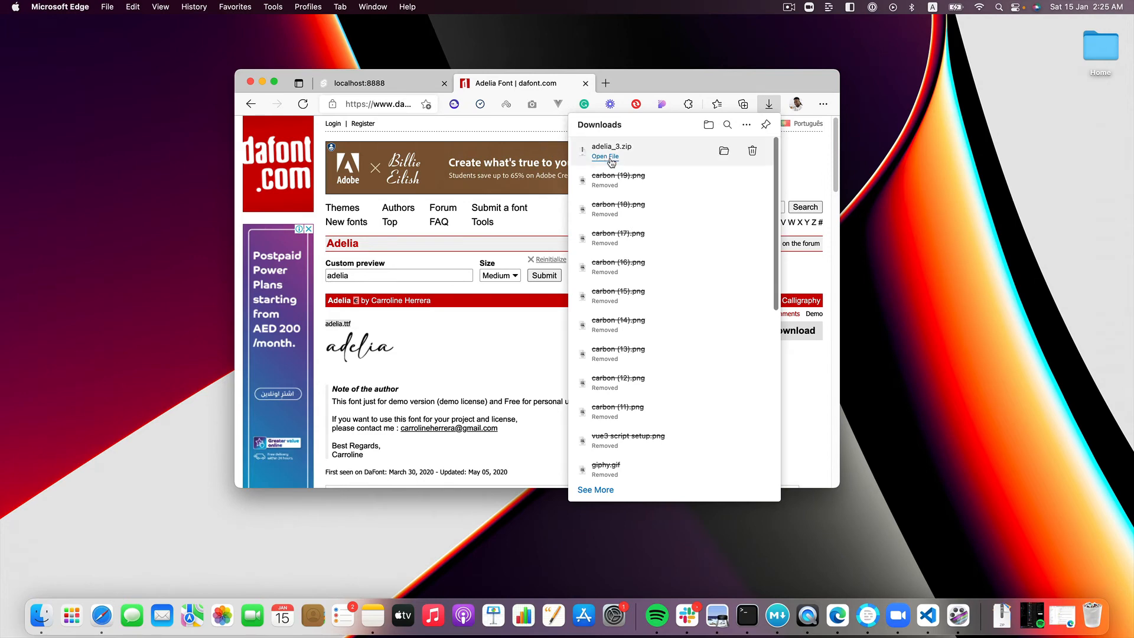
left_click(605, 156)
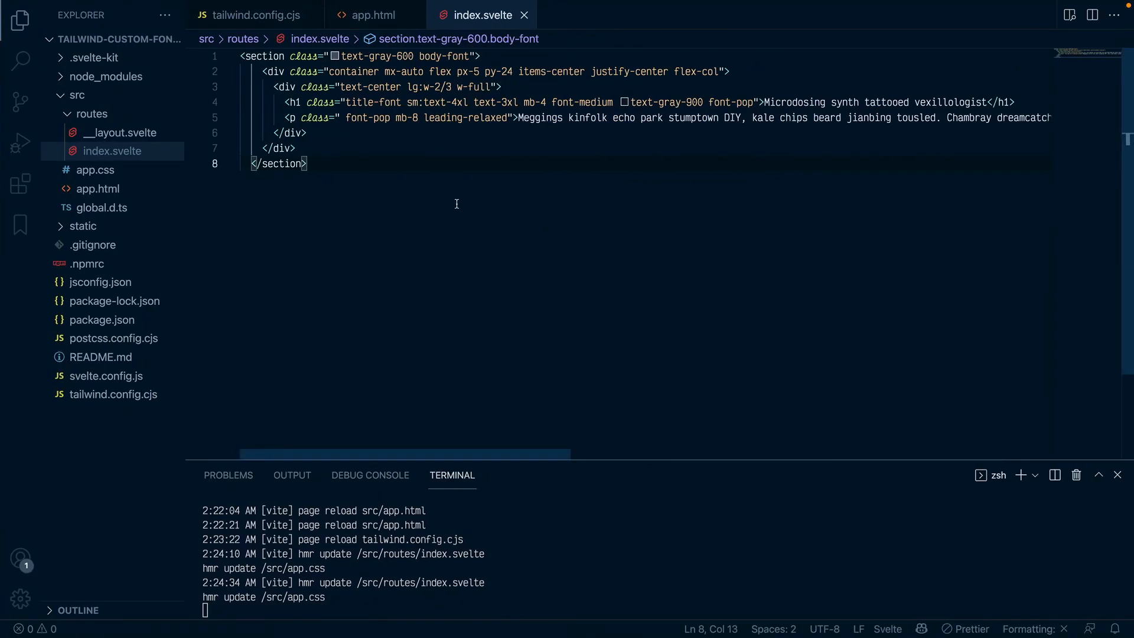
- Begin a new folder named 'fon' under src by mistake after collapsing routes
left_click(91, 113)
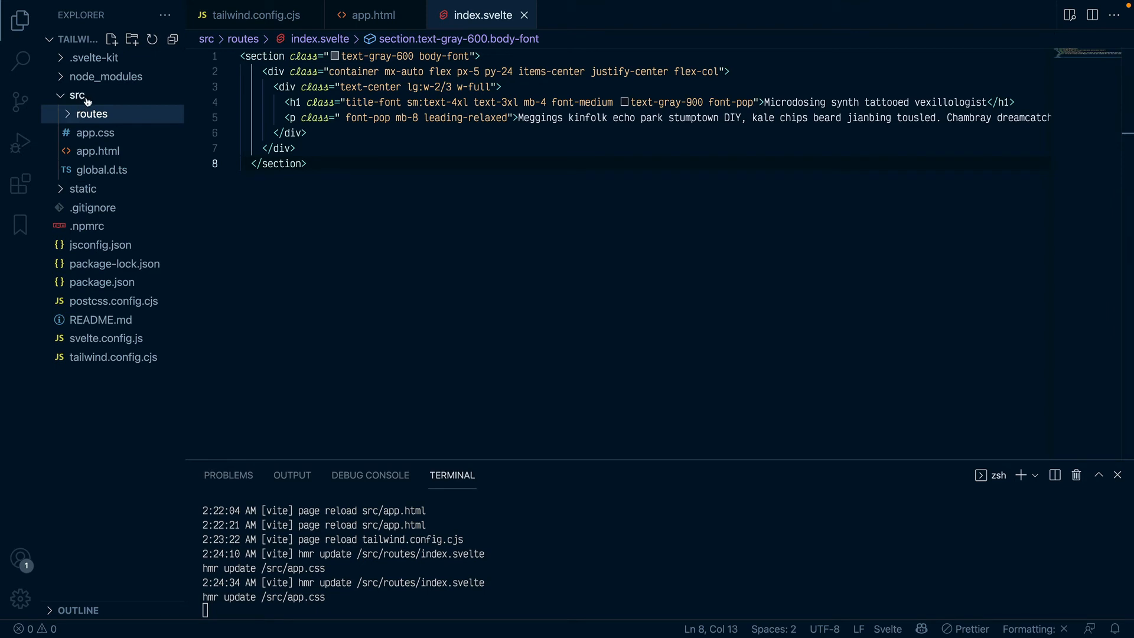
right_click(92, 114)
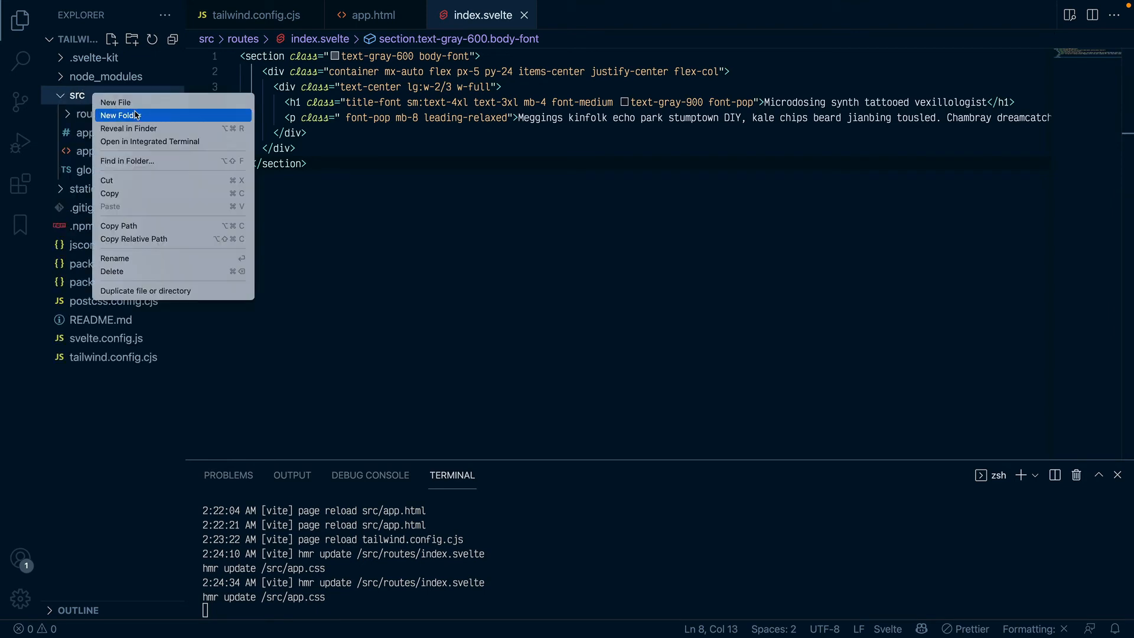
left_click(121, 115)
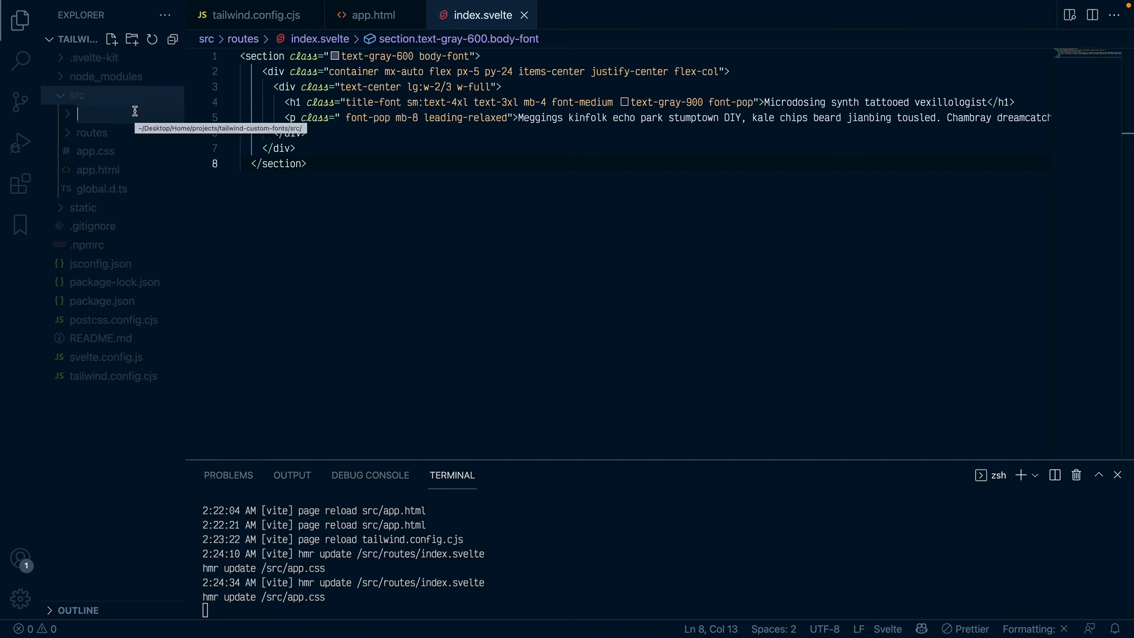
type("fon")
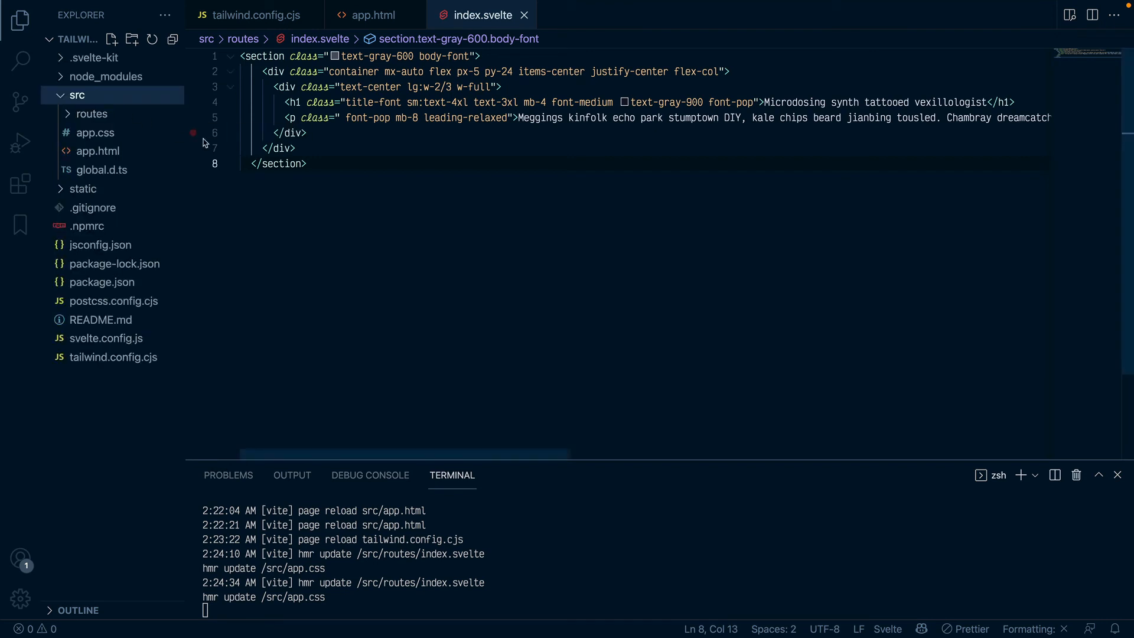
- Create a folder named fonts inside the project's static directory instead
right_click(82, 189)
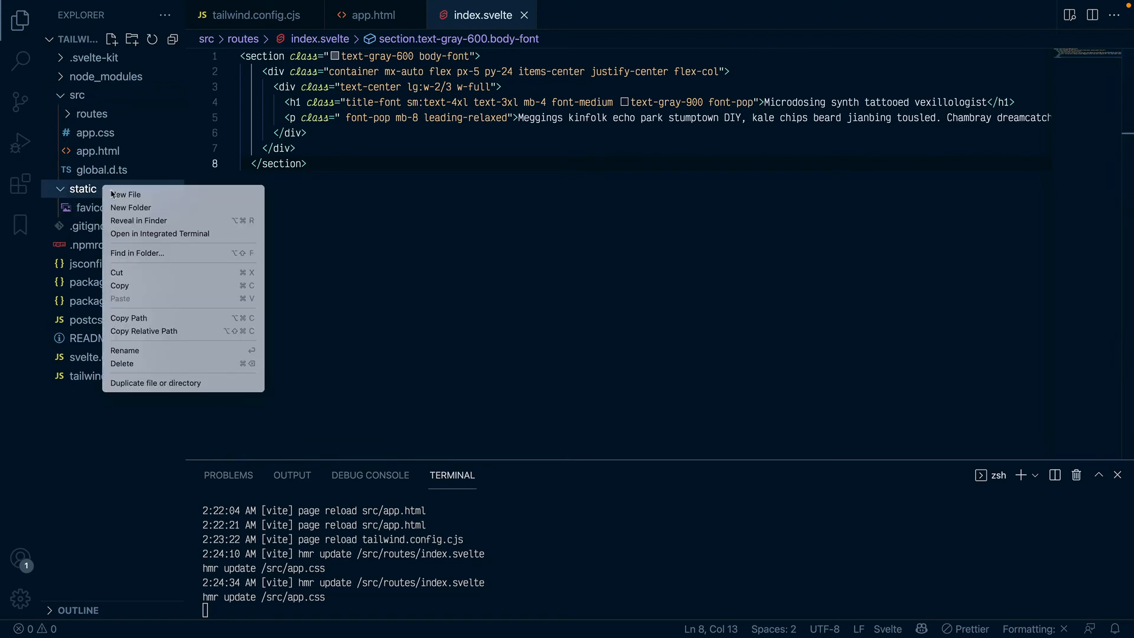
left_click(131, 208)
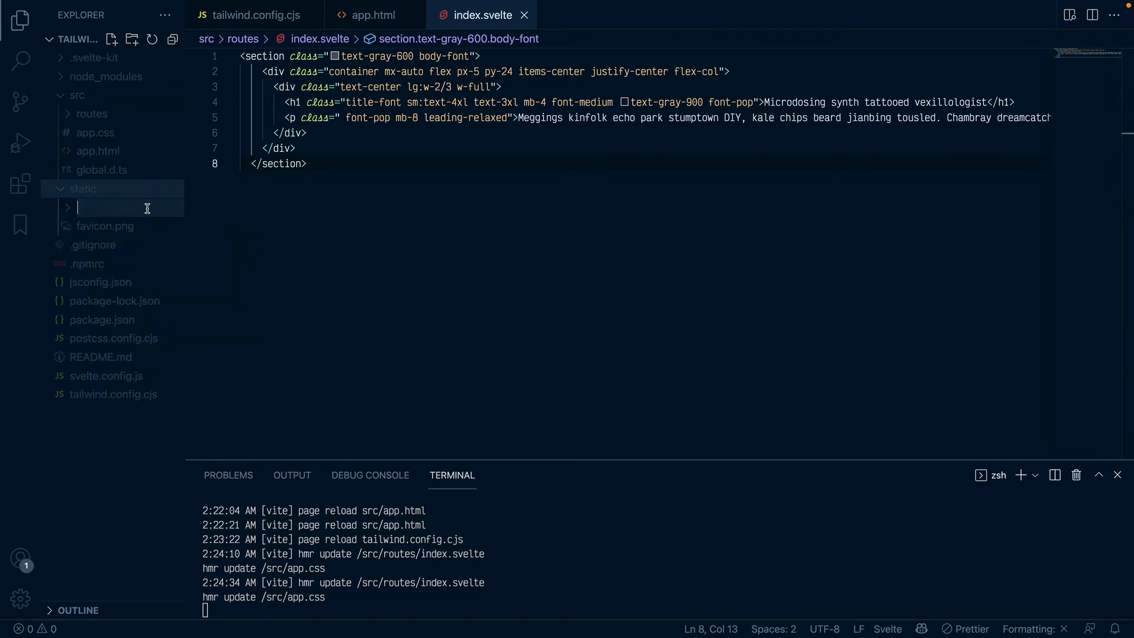
type("font")
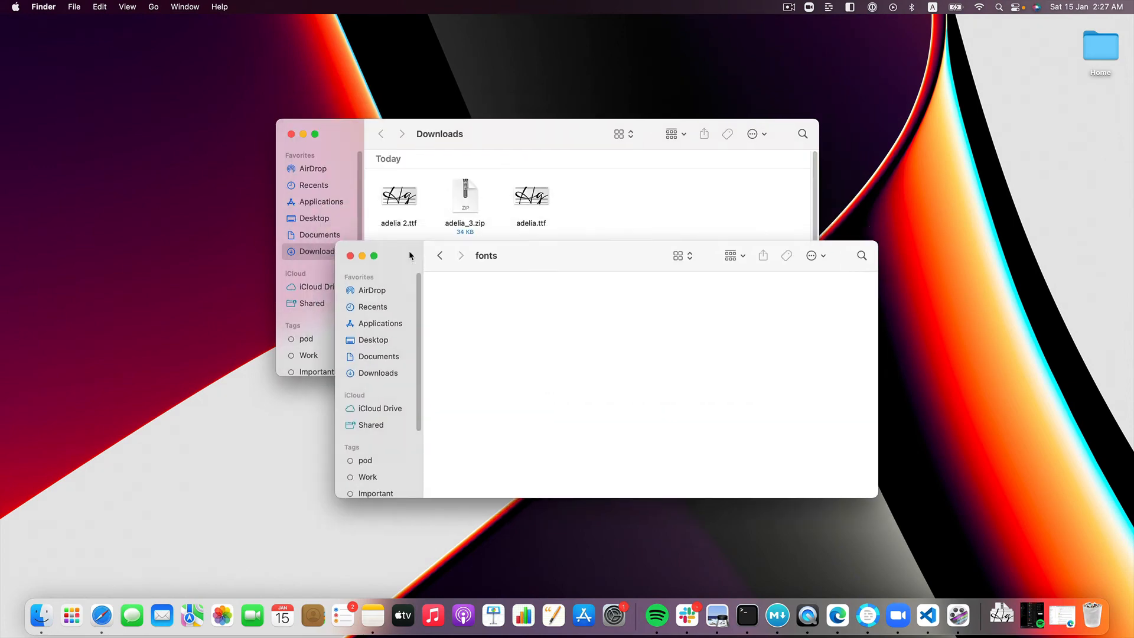
- Drag adelia.ttf from Downloads into the project's static/fonts folder
left_click_drag(531, 195, 466, 297)
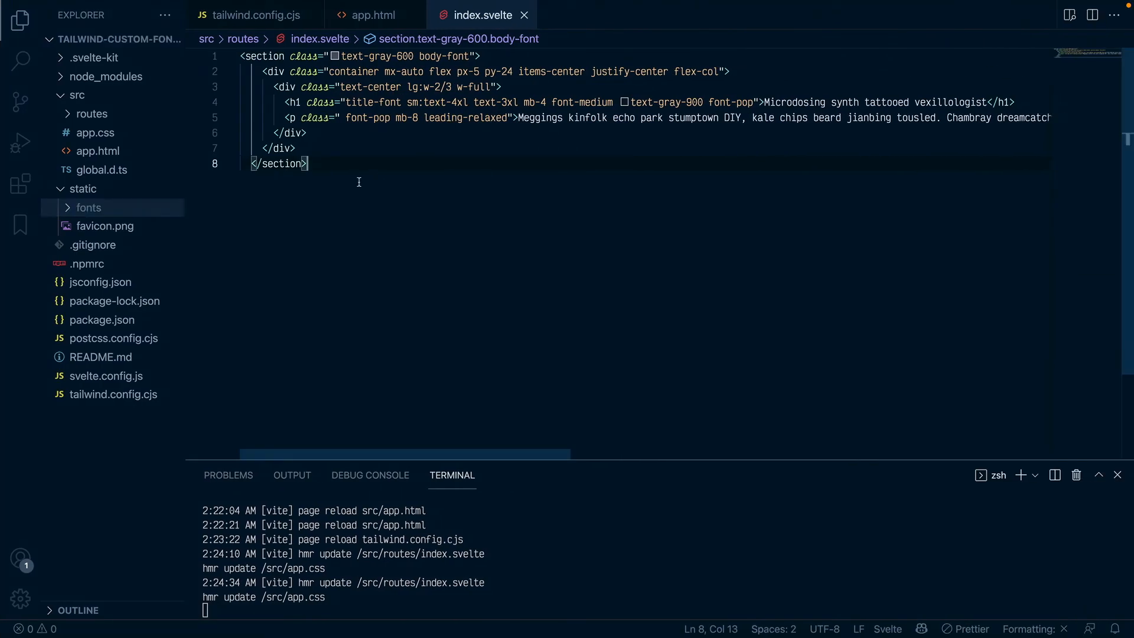
left_click(89, 208)
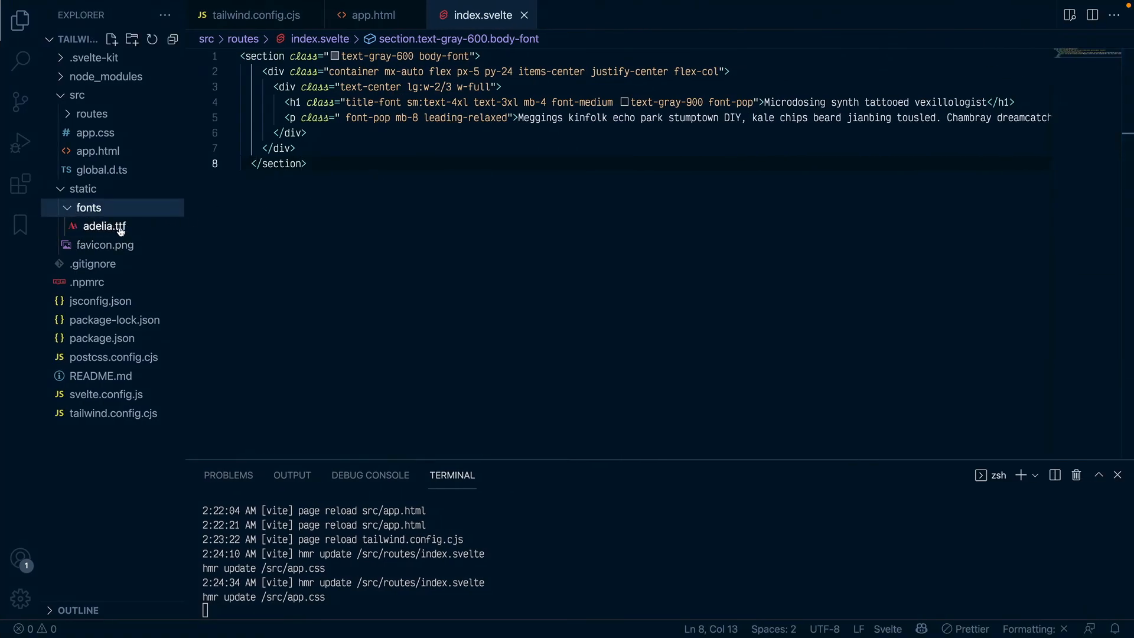
left_click(89, 208)
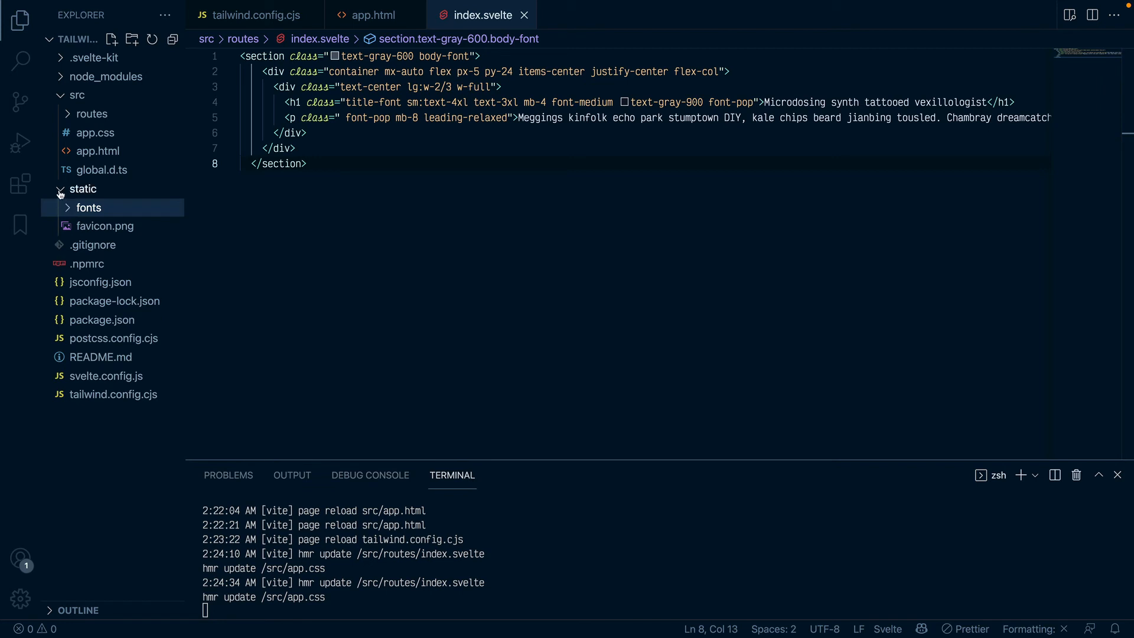
left_click(82, 189)
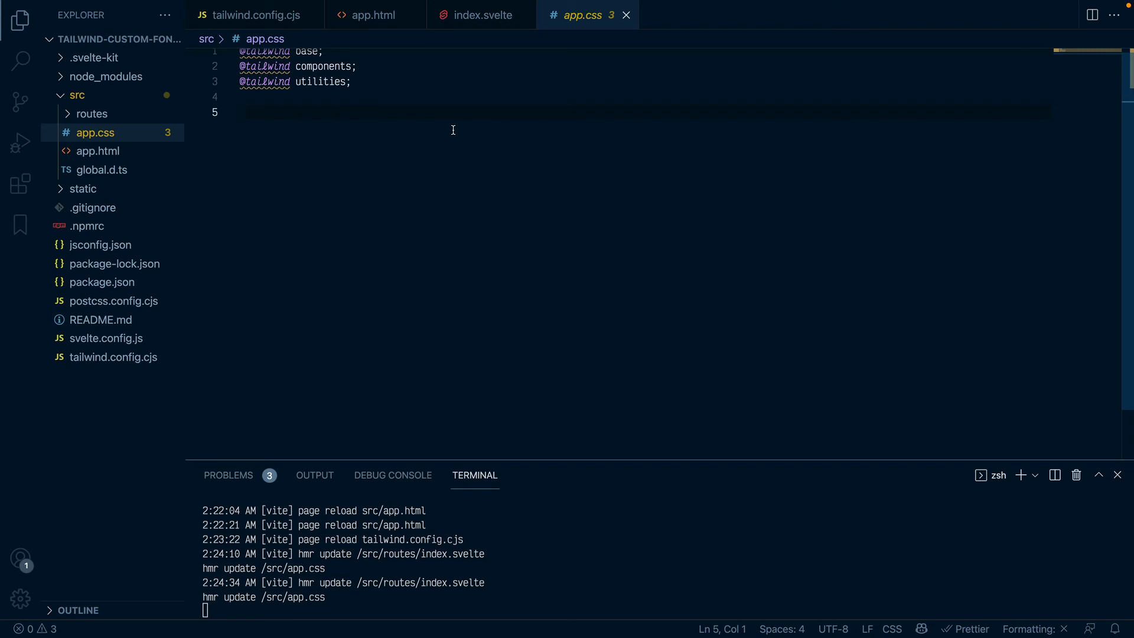
type("@font-face {")
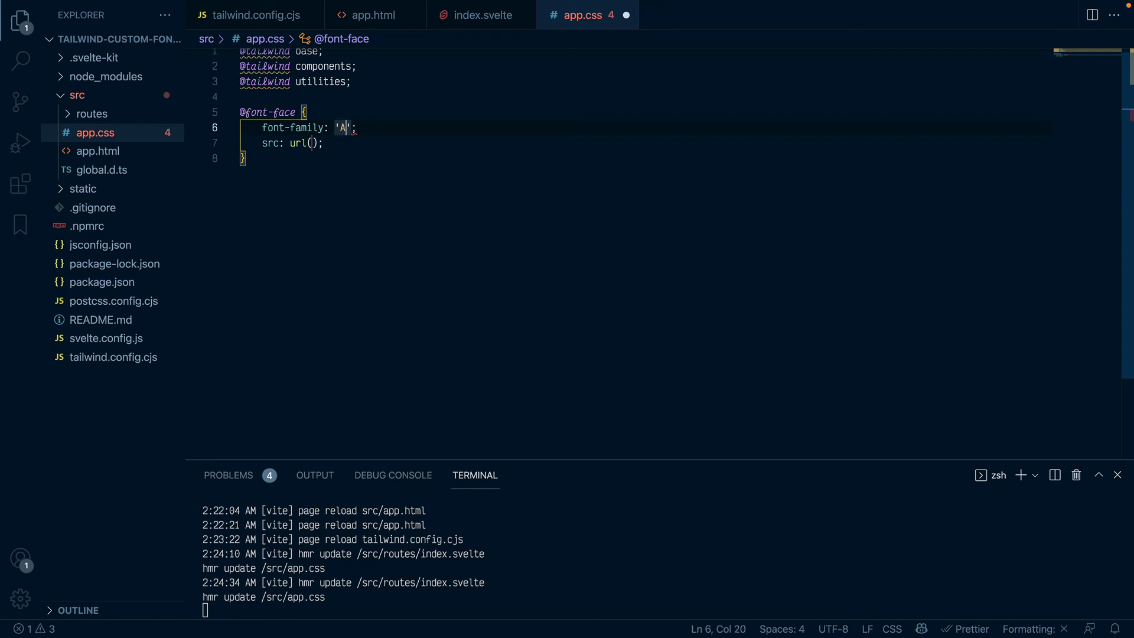
type("DELIA")
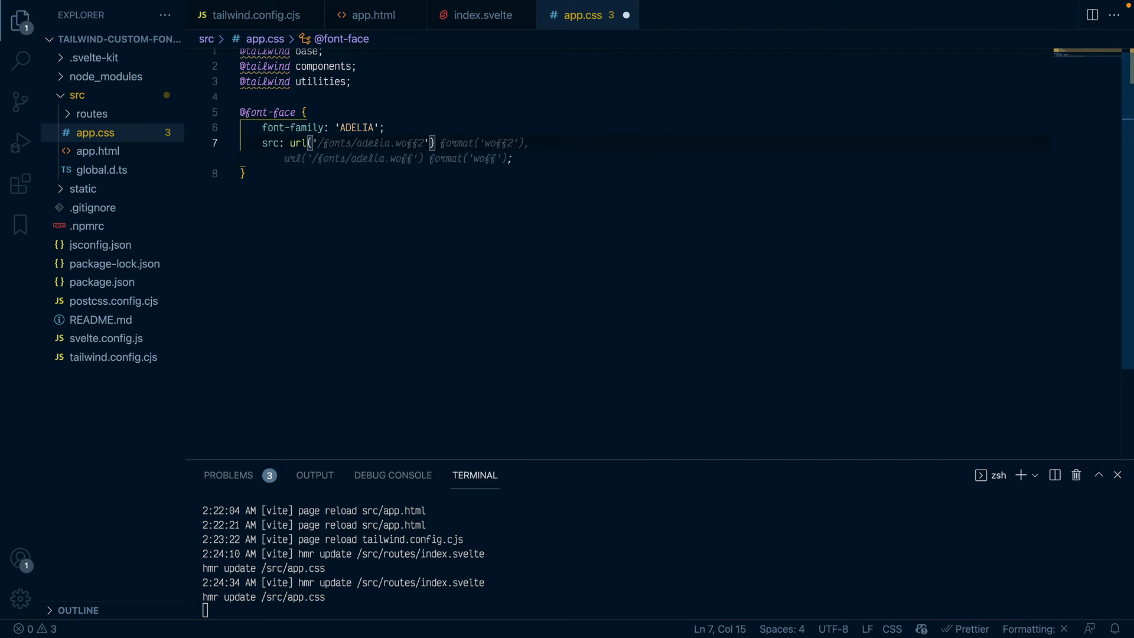
type(".")
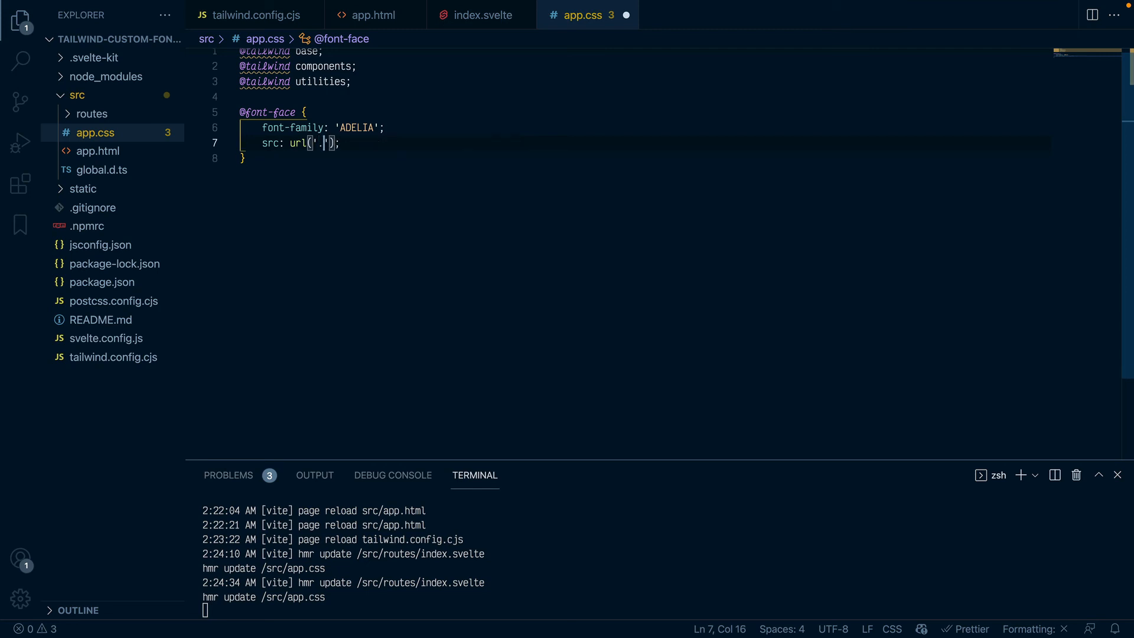
type("fonts/ADELIA.ttf")
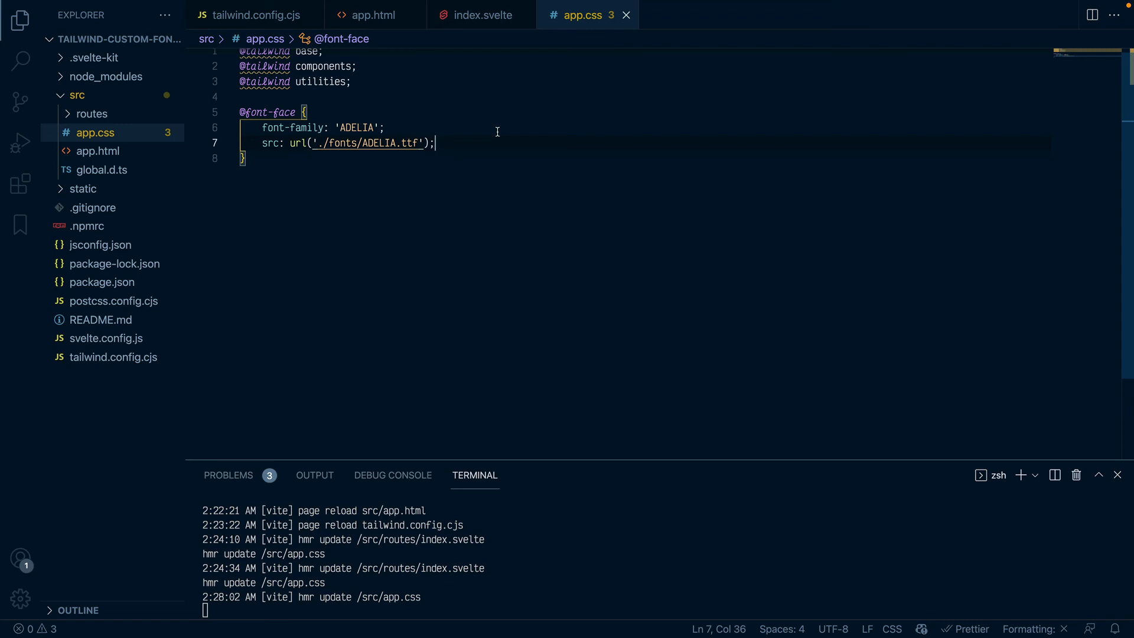
left_click(113, 357)
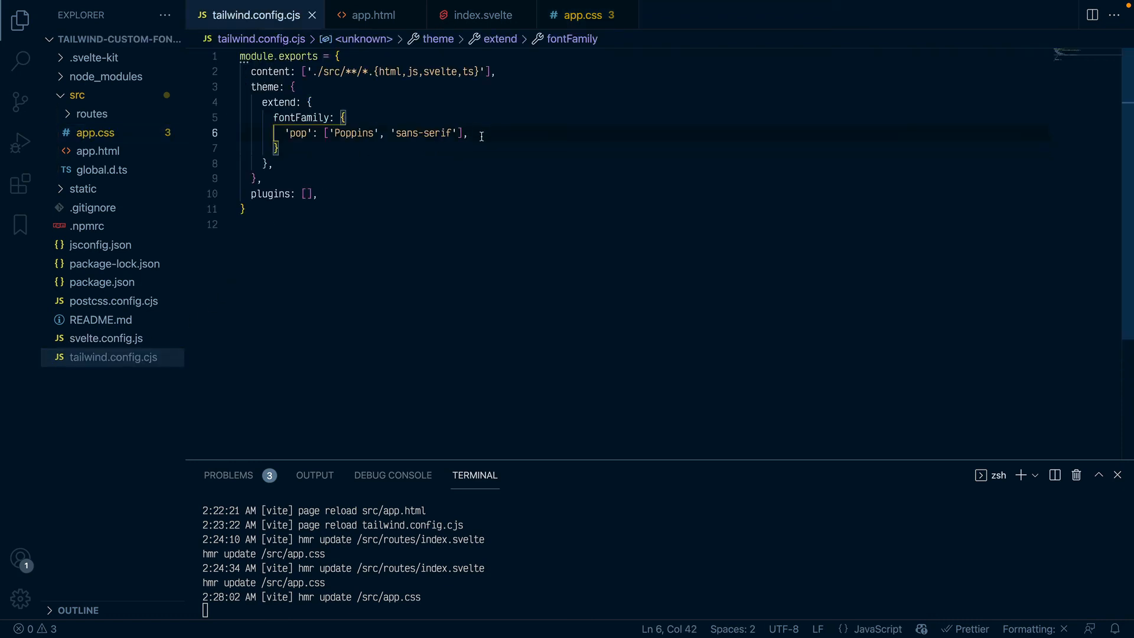
- Add an 'adelia' font family mapped to ['ADELIA', 'cursive'] under theme.extend.fontFamily in tailwind.config.cjs
type("'pop-bold': ['Poppins', 'sans-serif'],")
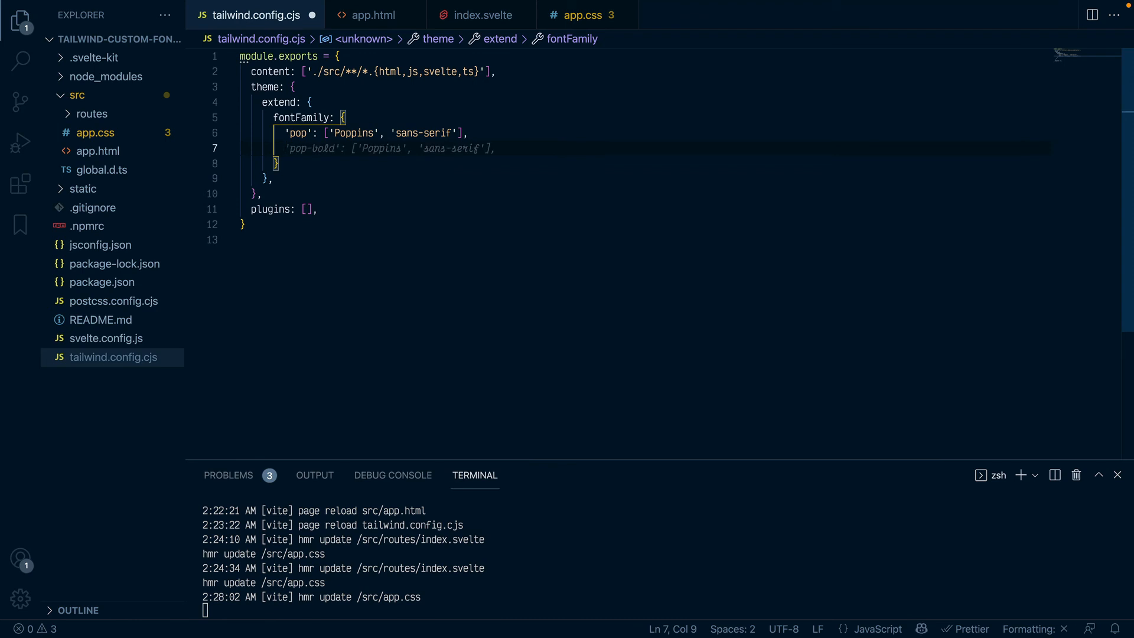
type("'adeluia")
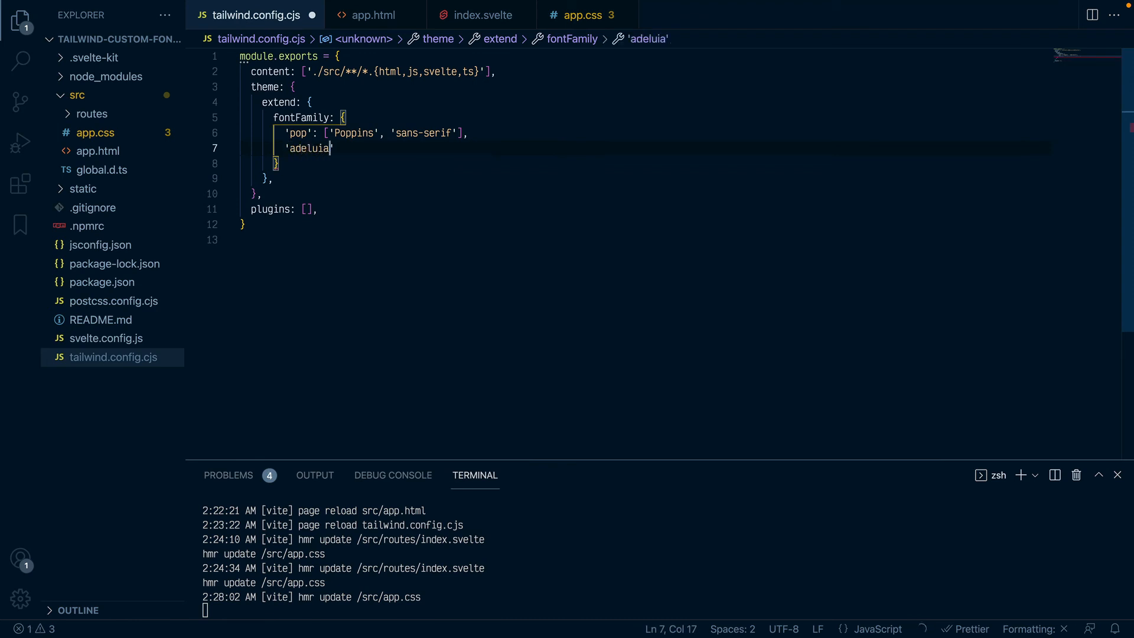
key("Backspace")
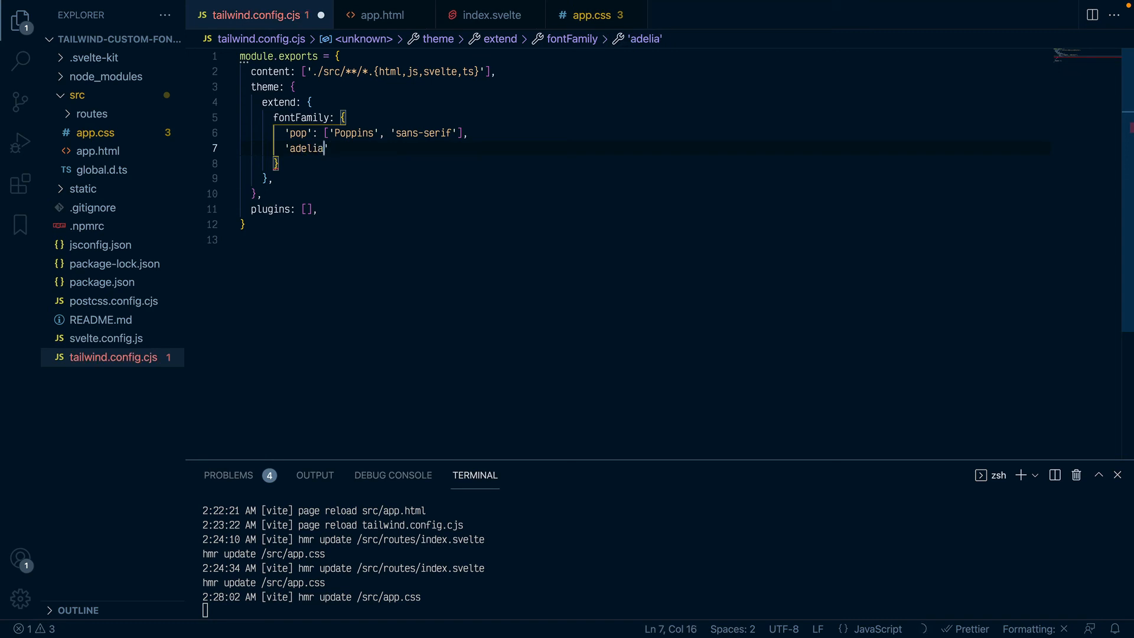
type(": \"Adelie\",")
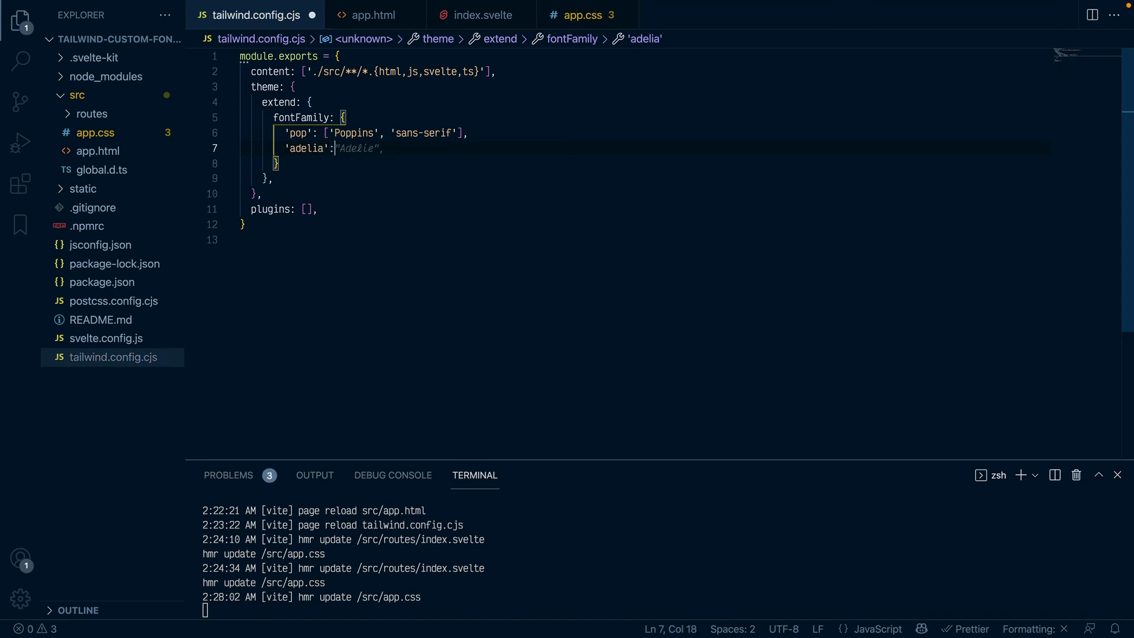
type("['Adelie', 'serif'],")
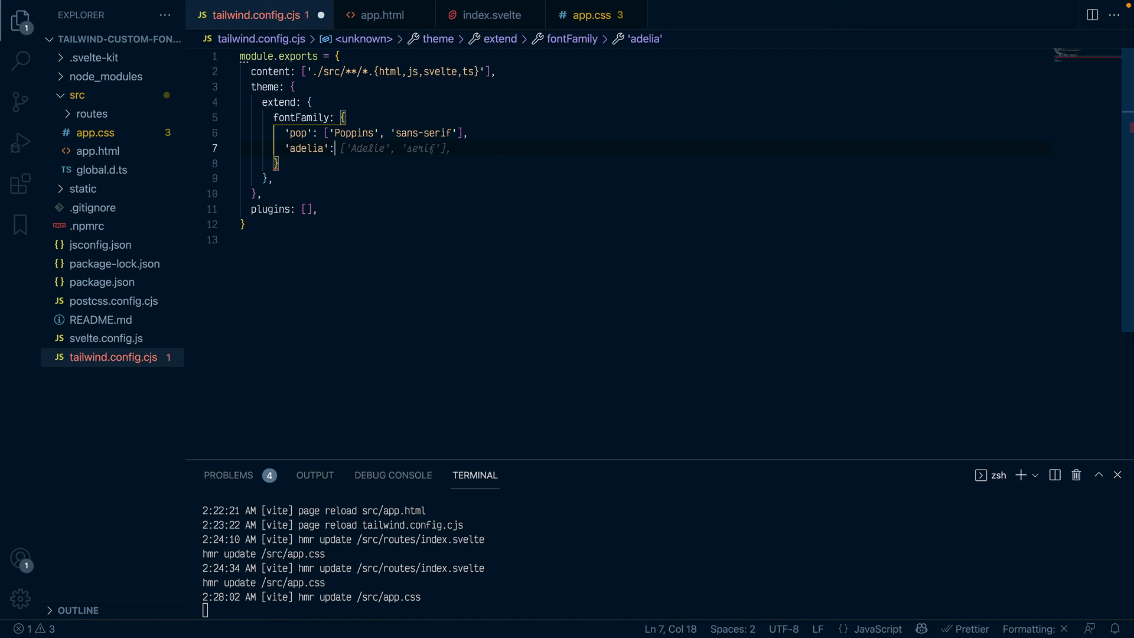
type("{")
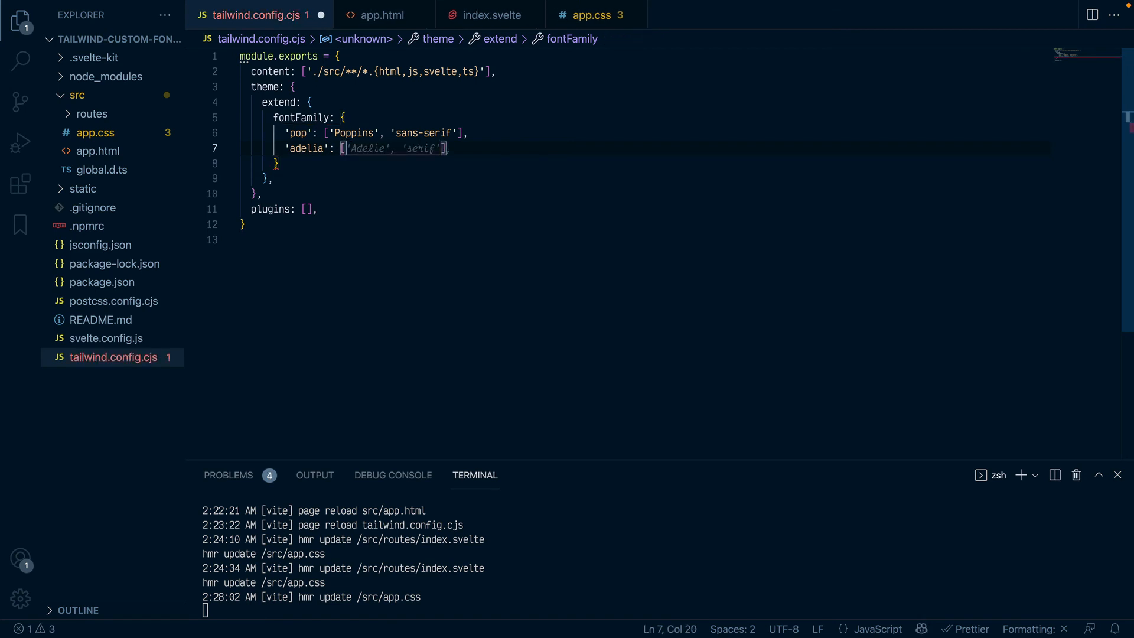
type("ADELIA'")
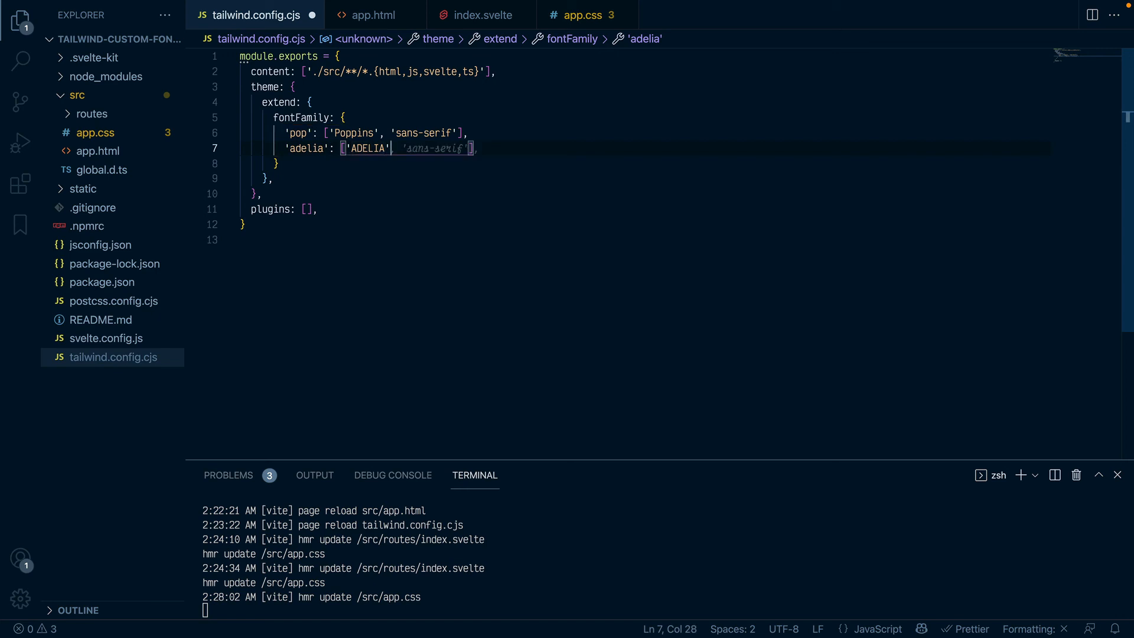
type("cursive'")
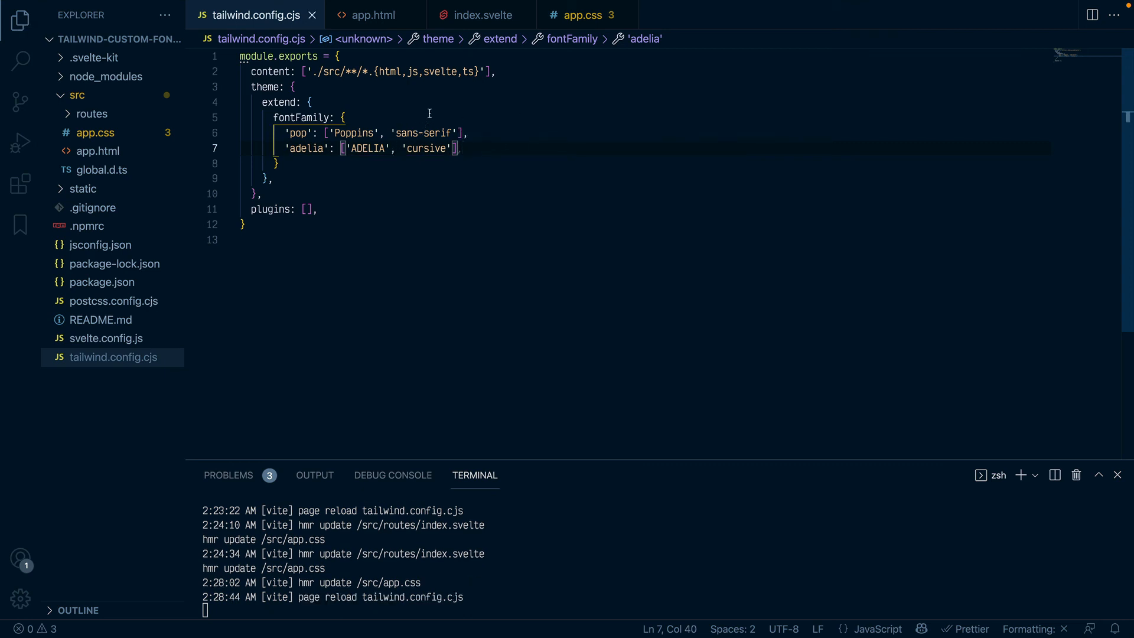
- Change the h1 heading class in index.svelte from font-pop to font-adelia
left_click(479, 14)
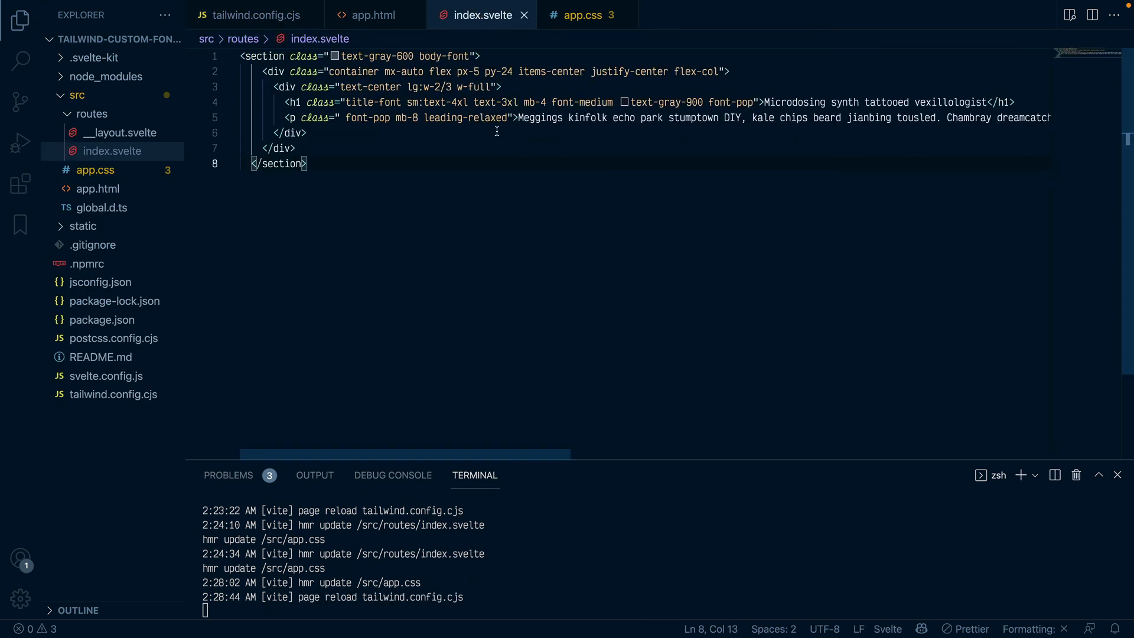
left_click(387, 102)
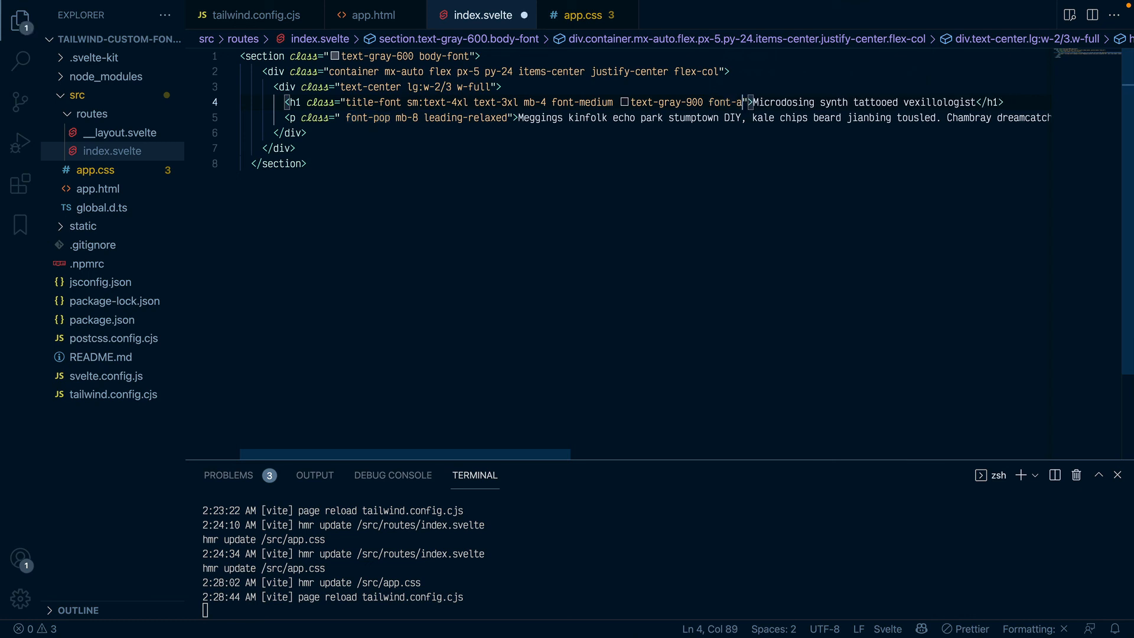
type("delia")
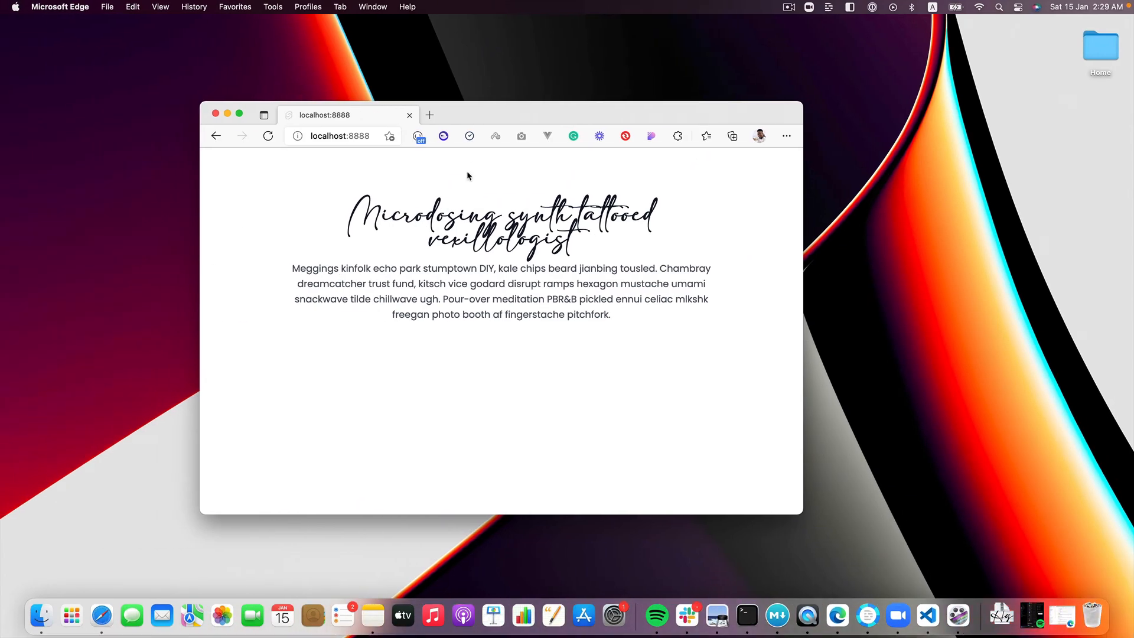
mouse_move(354, 208)
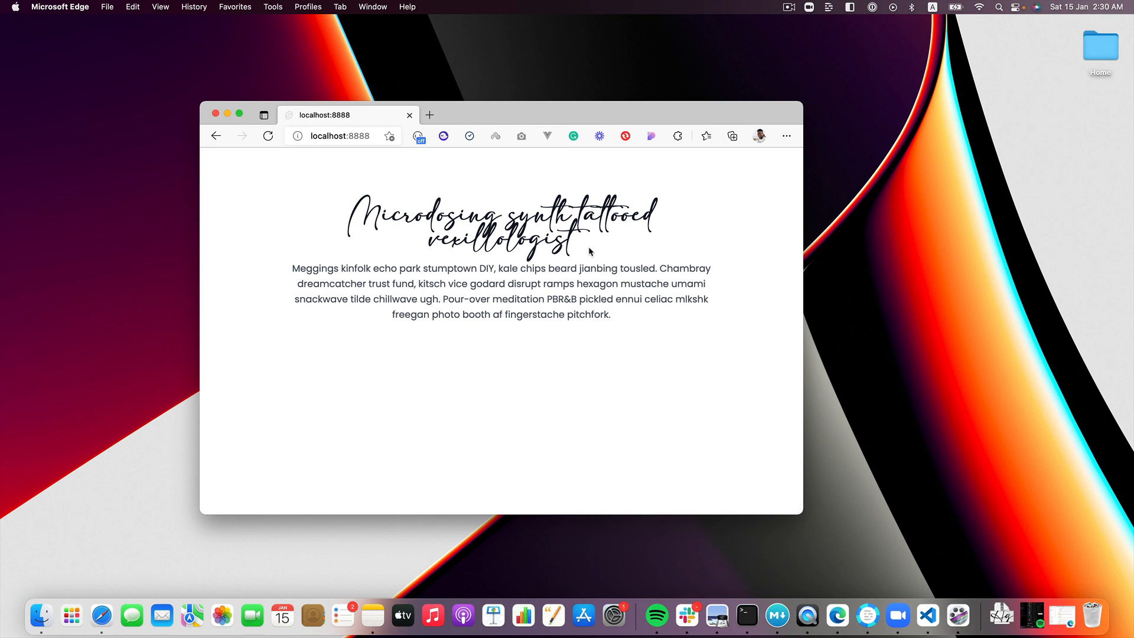
mouse_move(491, 114)
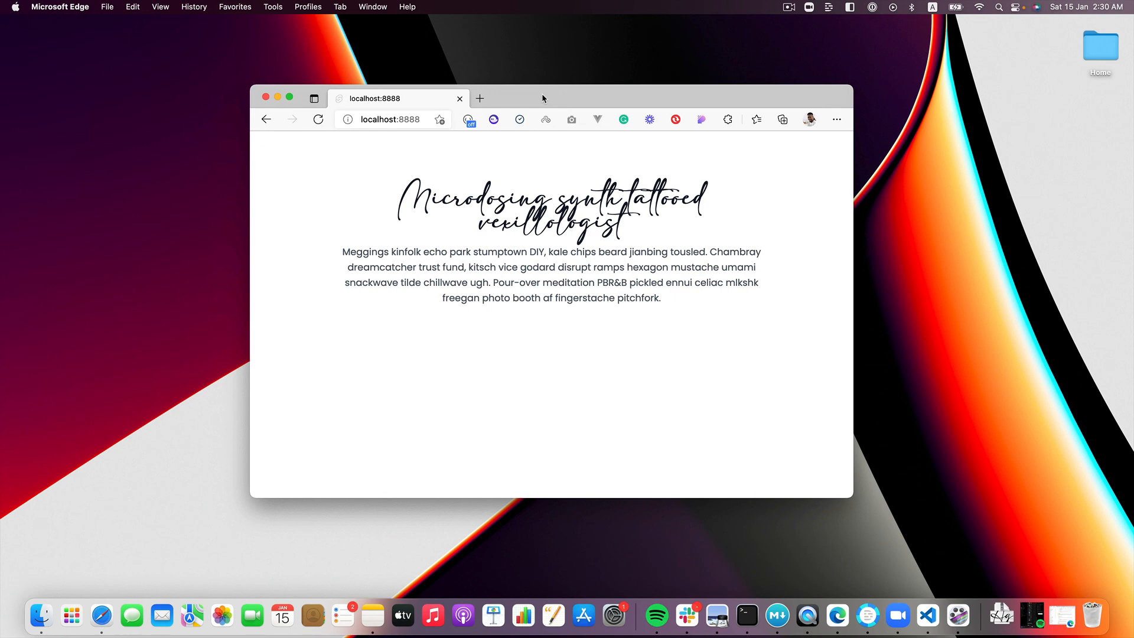
mouse_move(538, 100)
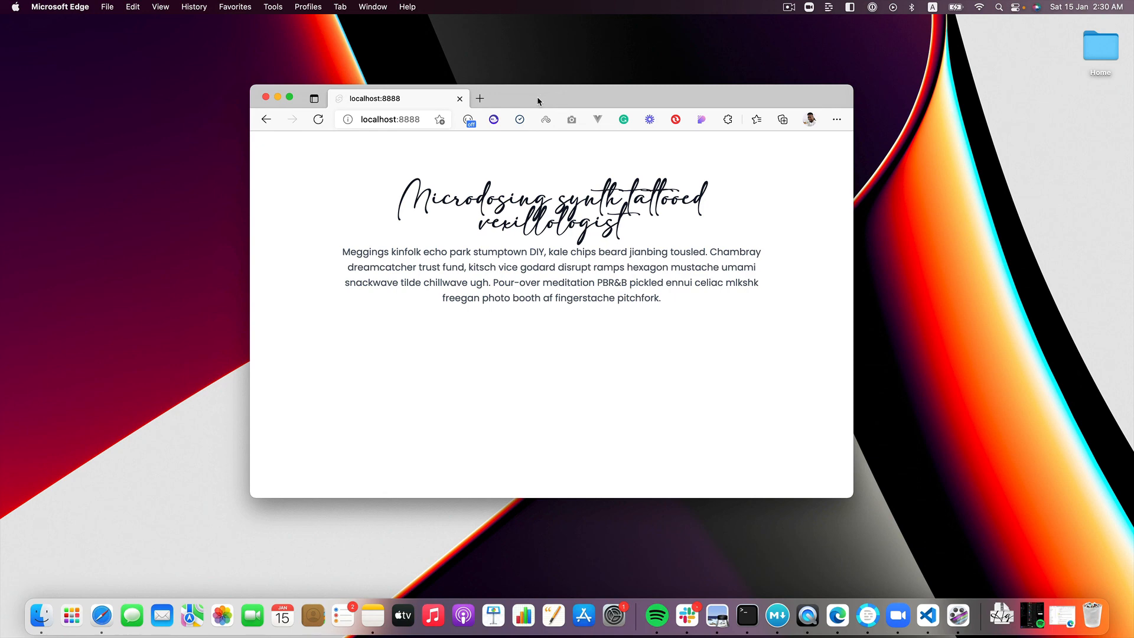